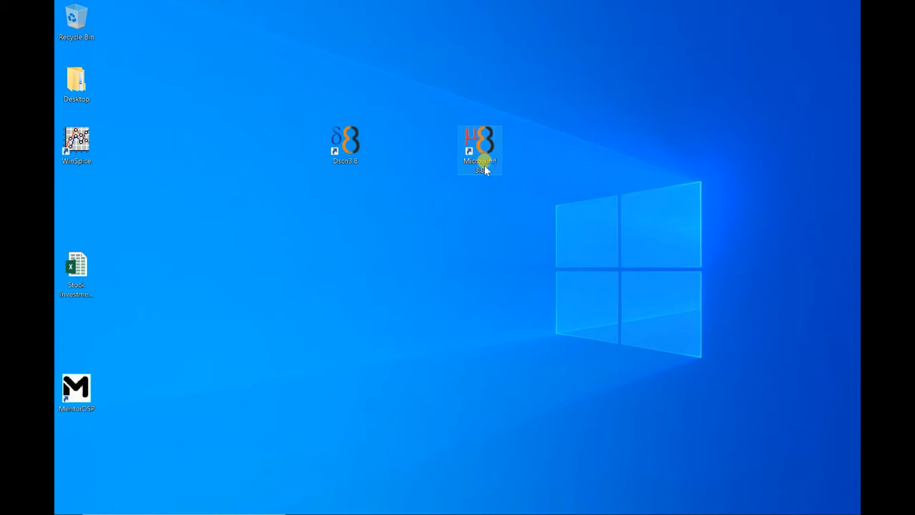
- Launch Microwind 3.8 and dismiss the About Microwind dialog
double_click(479, 139)
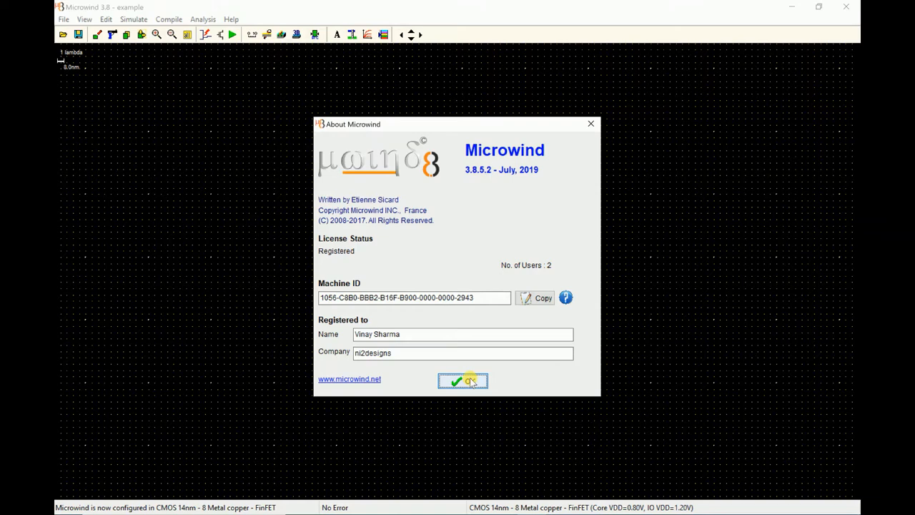
click(462, 381)
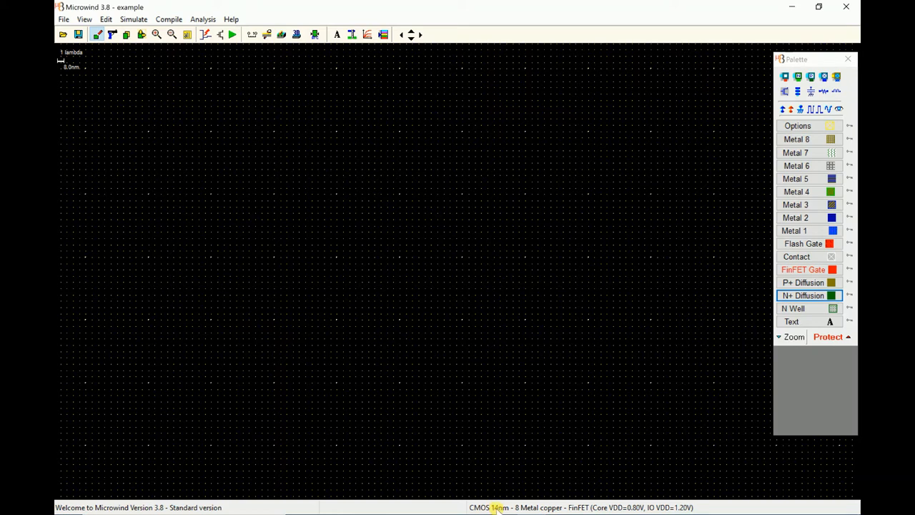
mouse_move(269, 162)
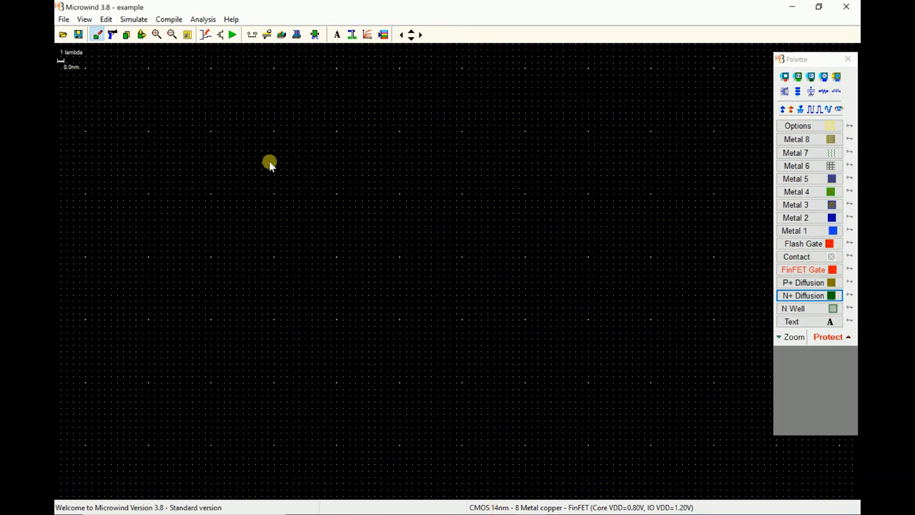
- Load the cmos45n.rul foundry rule file for CMOS 45nm HighK/Metal
click(65, 20)
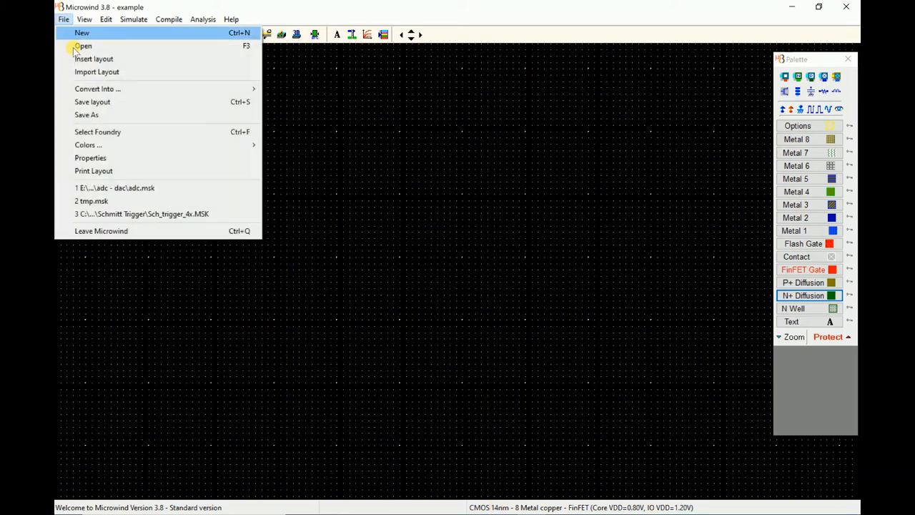
mouse_move(92, 102)
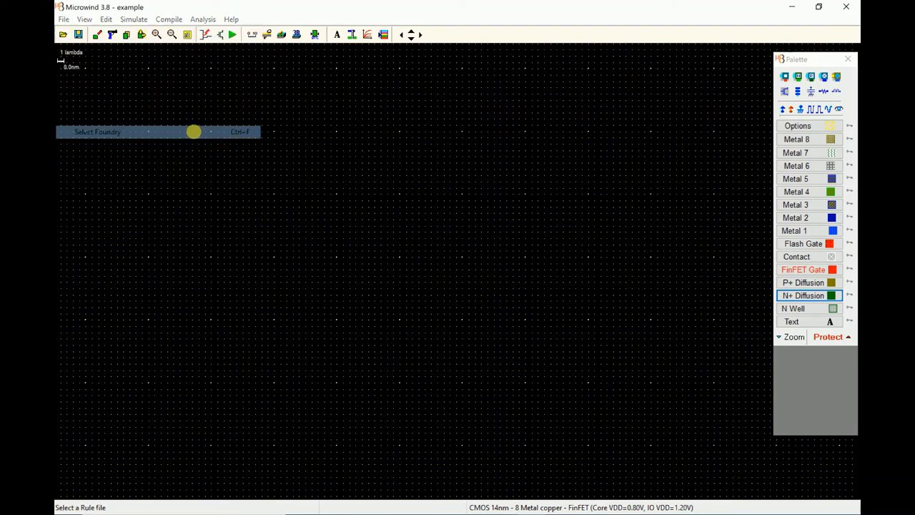
click(98, 131)
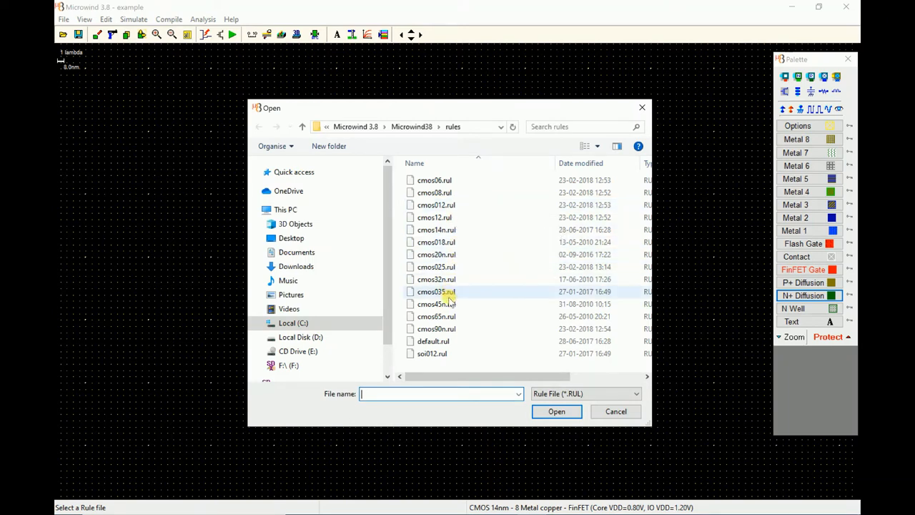
click(556, 411)
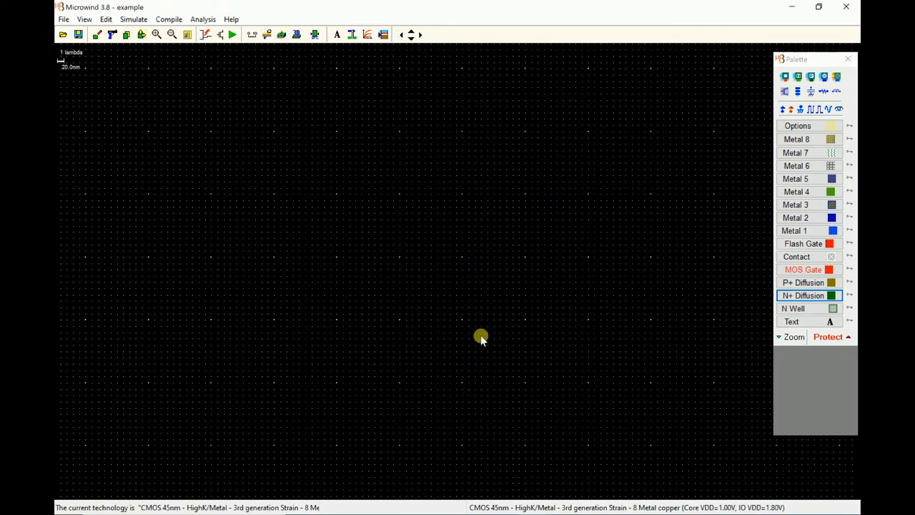
mouse_move(481, 332)
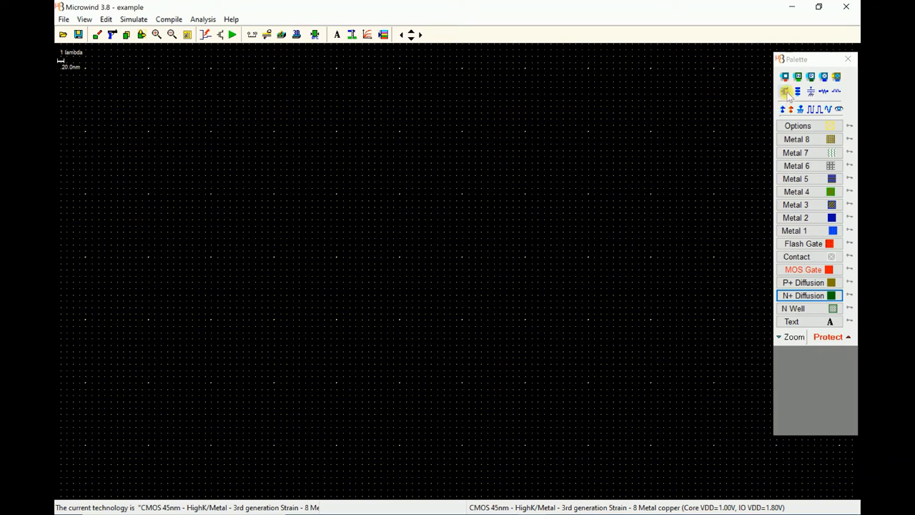
- Generate a 400 nm wide, 40 nm long nMOS from the Layout Generator and place it
click(785, 91)
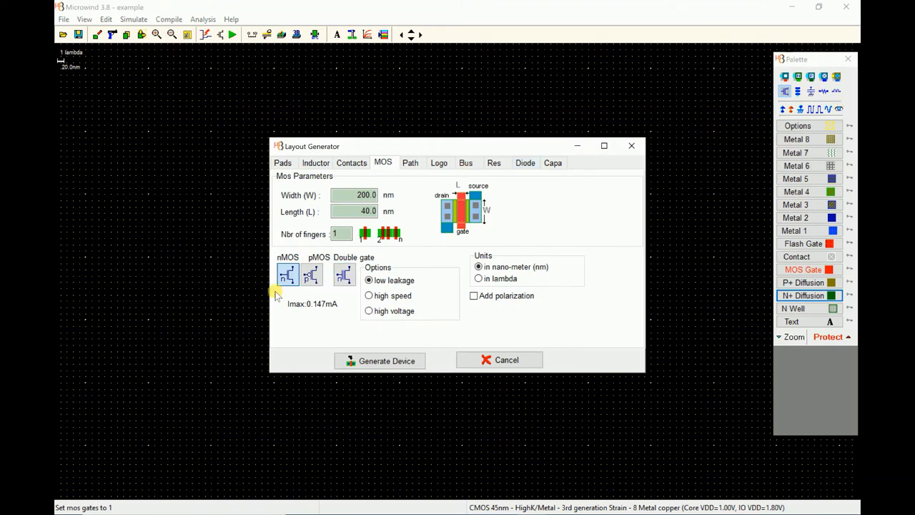
click(287, 274)
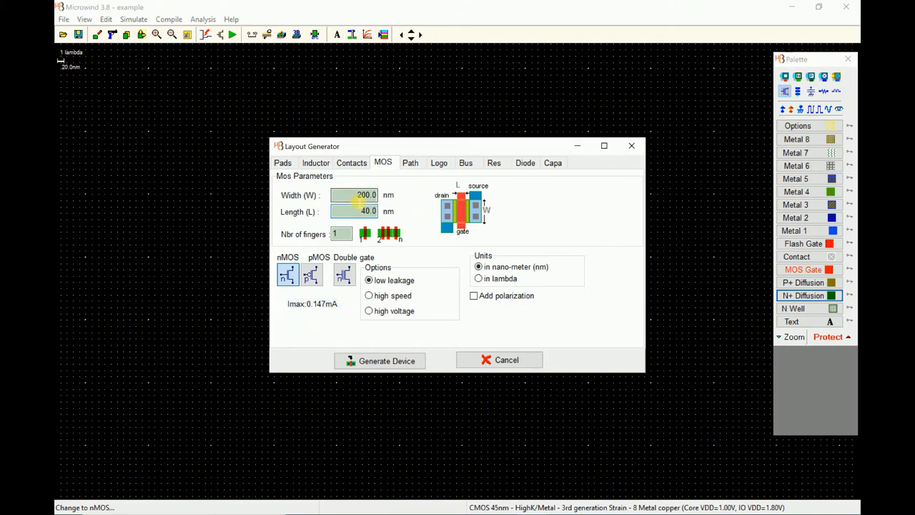
triple_click(353, 195)
text(400)
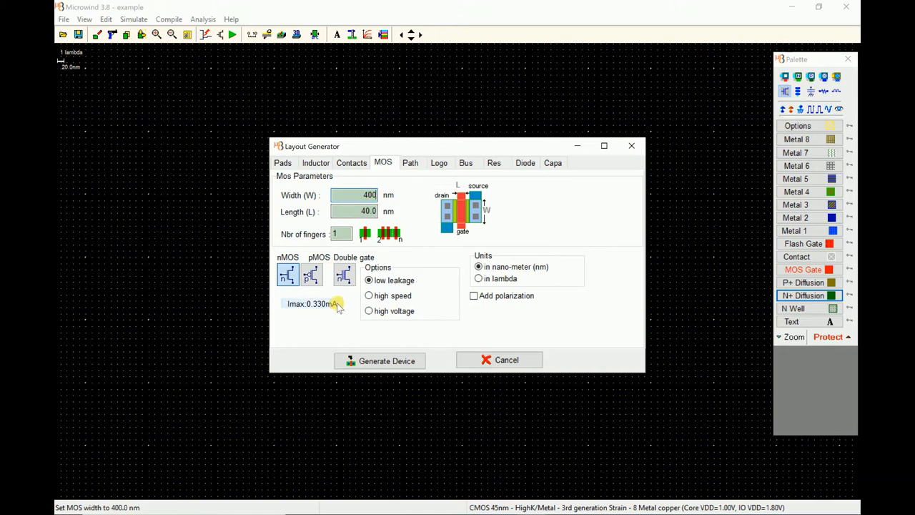
mouse_move(366, 304)
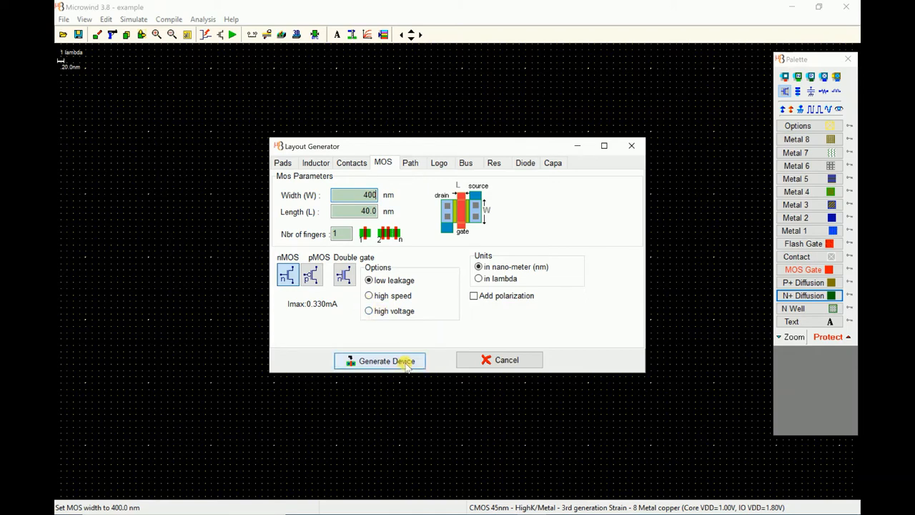
click(379, 360)
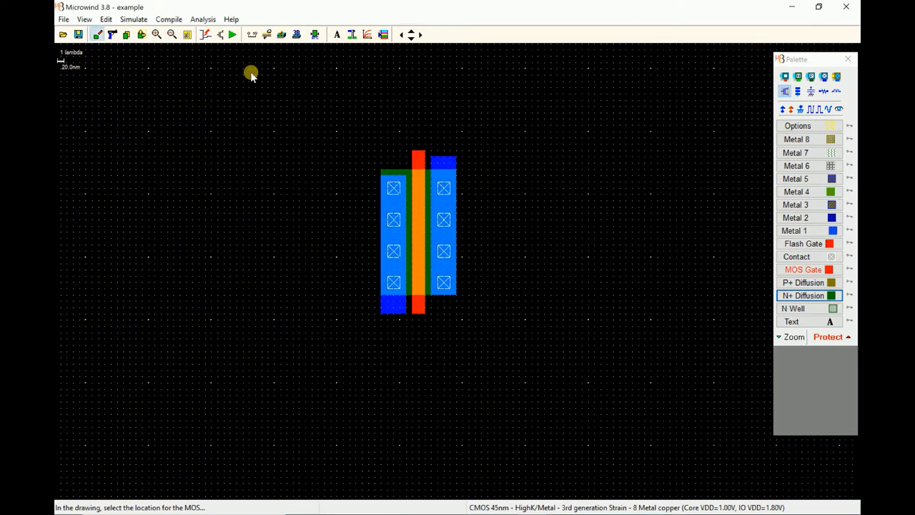
click(188, 34)
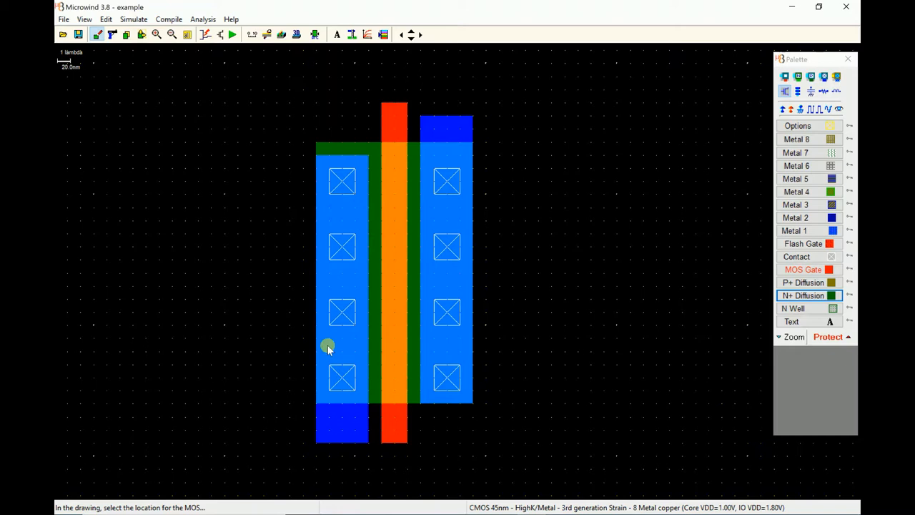
mouse_move(429, 356)
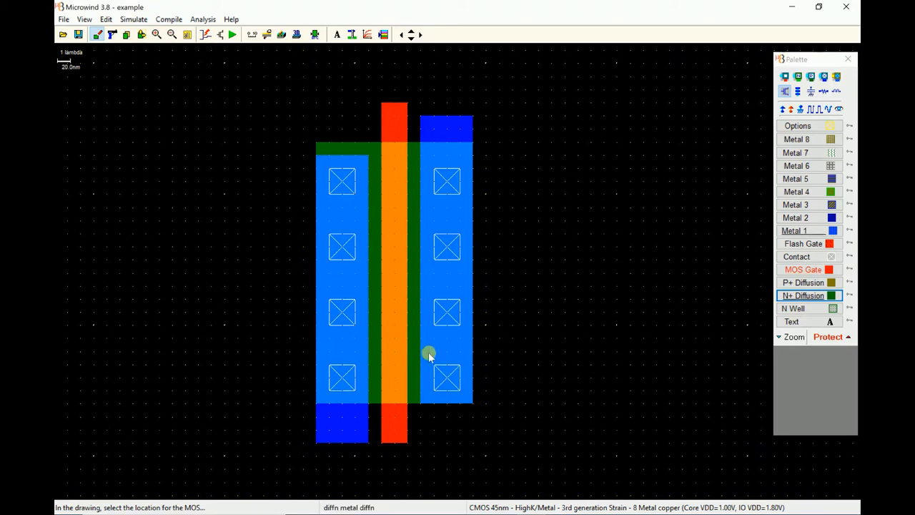
mouse_move(246, 318)
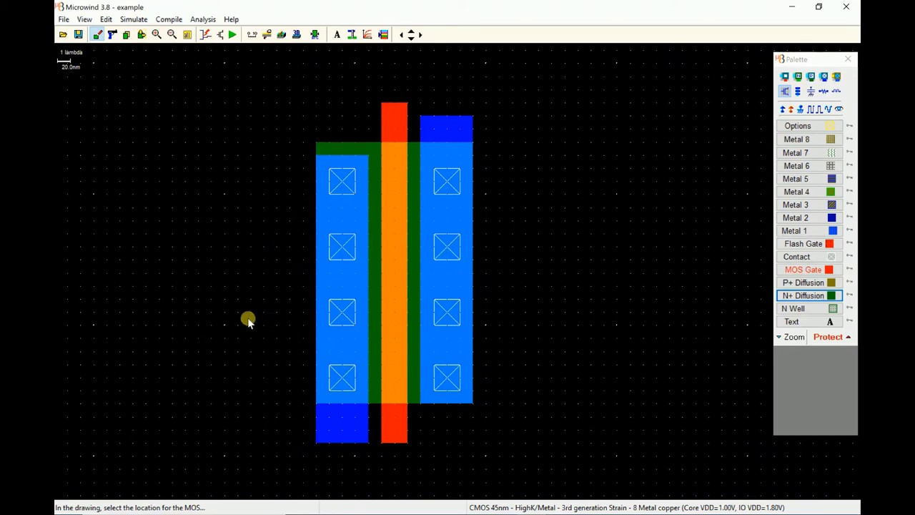
mouse_move(406, 322)
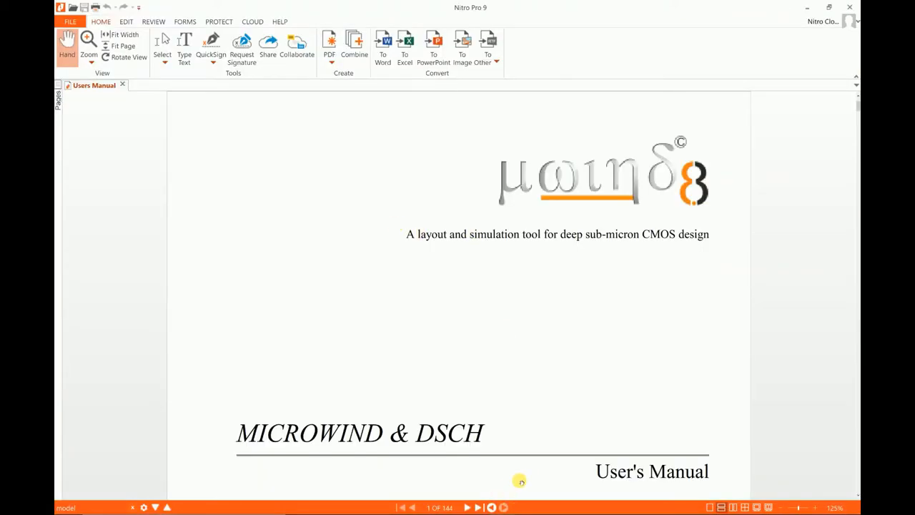
- Fit the User's Manual cover page to the Nitro Pro window
click(123, 46)
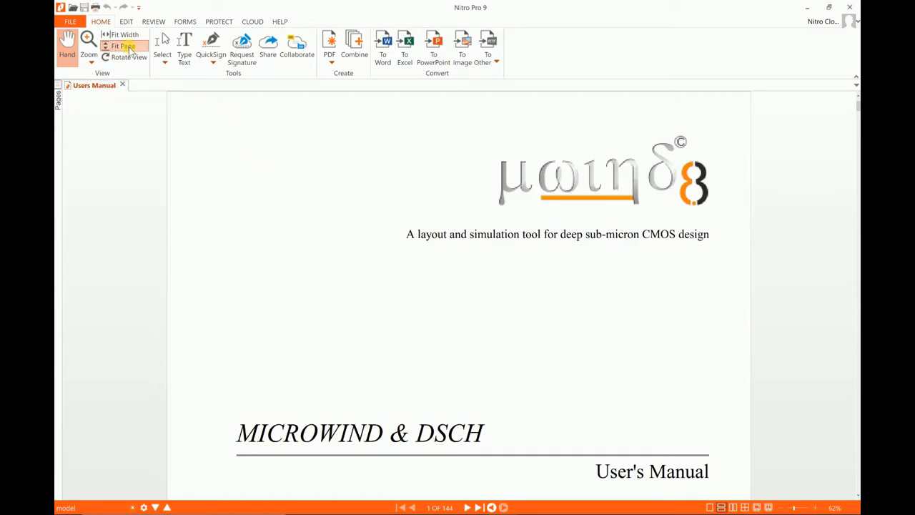
click(123, 45)
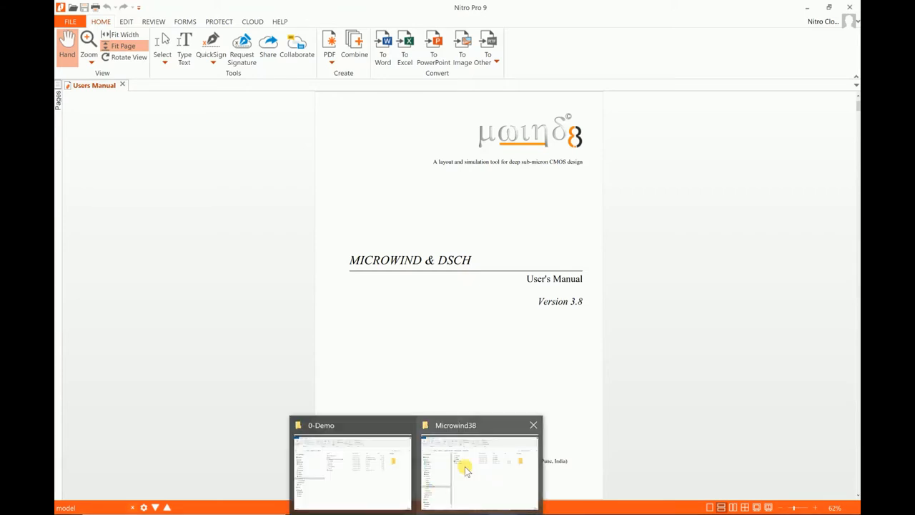
- Browse from Program Files (x86) into Microwind 3.8 > Microwind38 in File Explorer
click(478, 470)
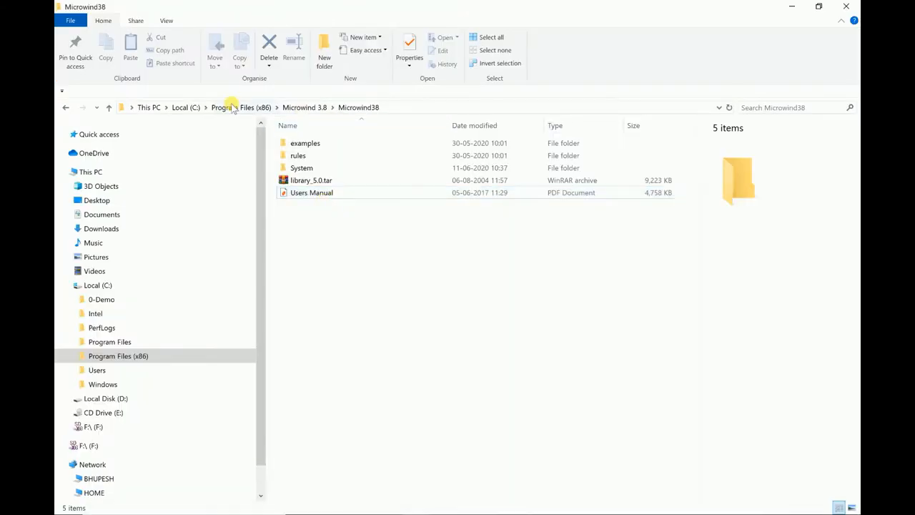
click(255, 107)
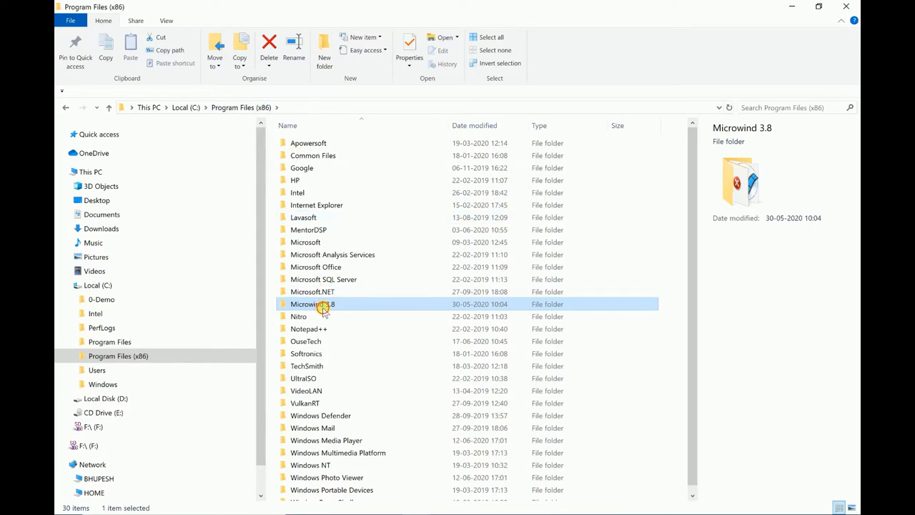
double_click(312, 304)
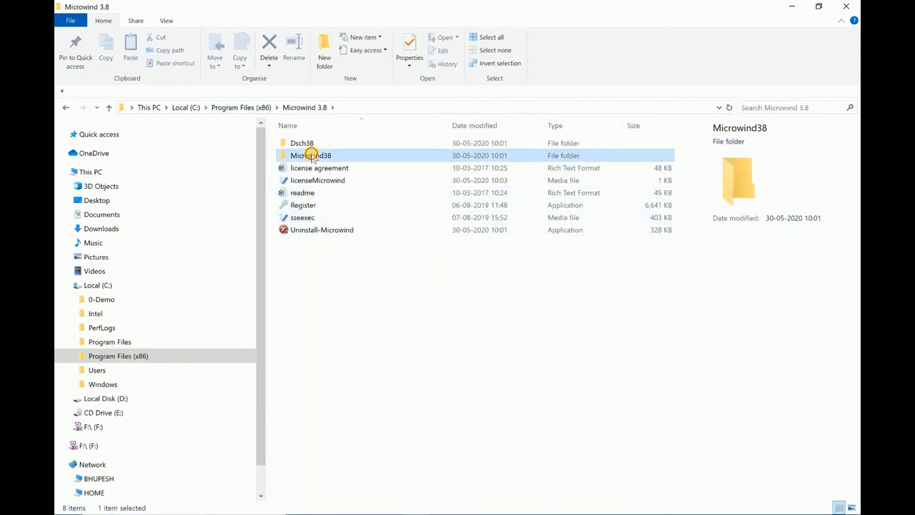
double_click(311, 155)
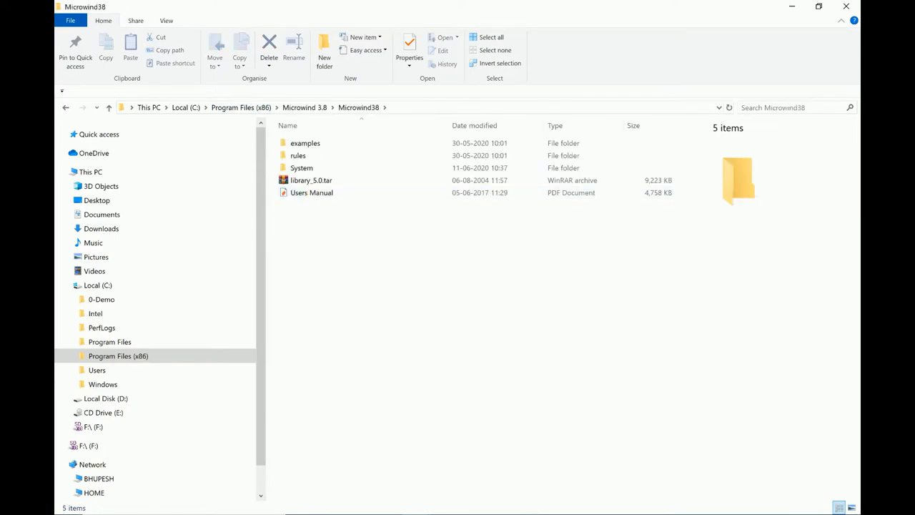
double_click(312, 192)
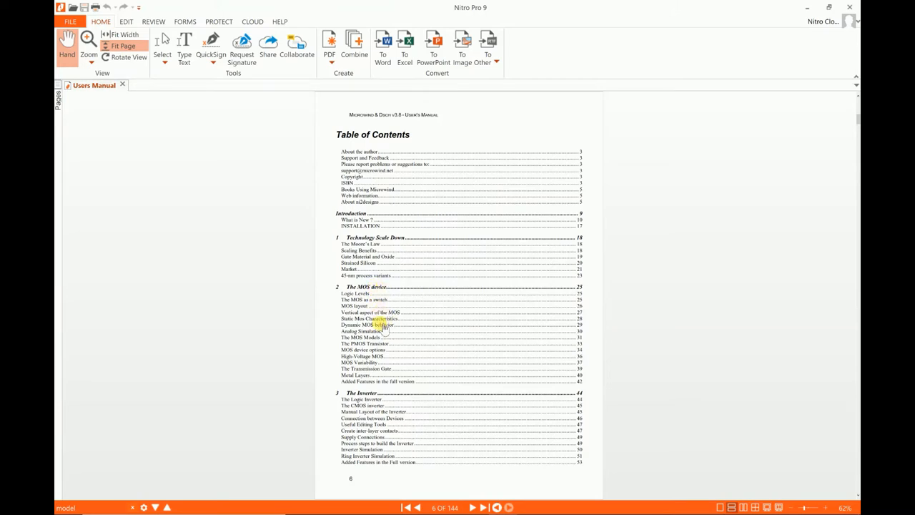
mouse_move(408, 337)
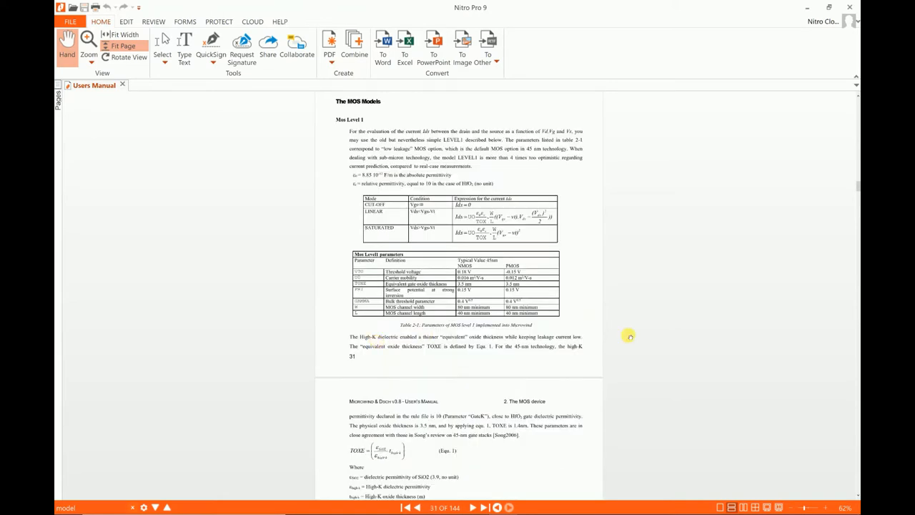
mouse_move(593, 204)
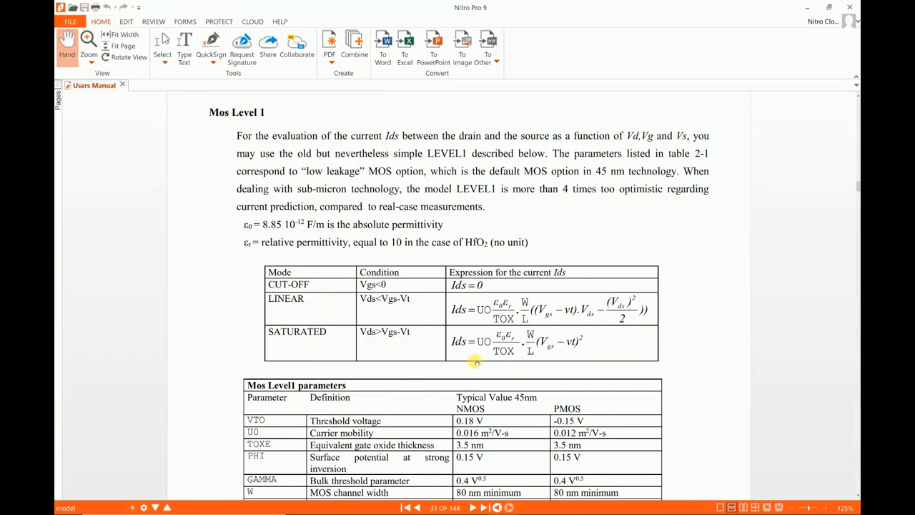
- Zoom to 200% and scroll to the Level1 current expressions and parameters table
scroll(down, 3)
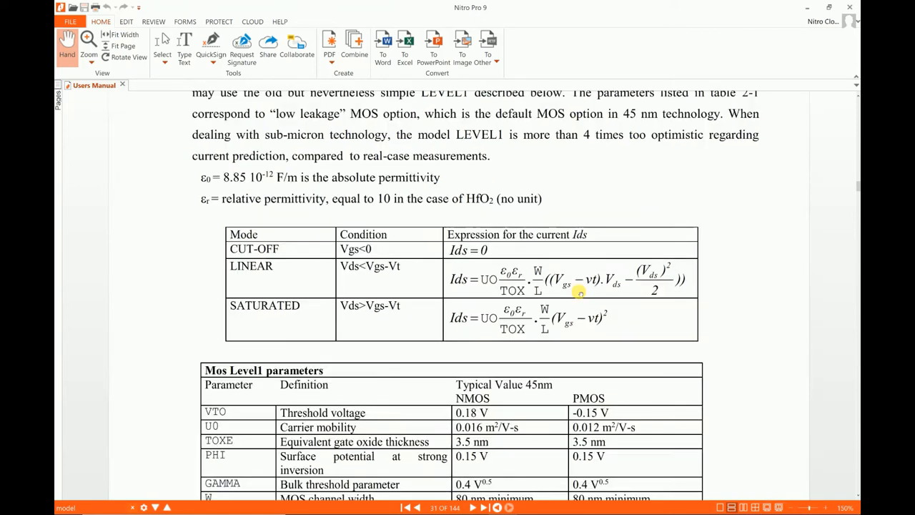
click(88, 40)
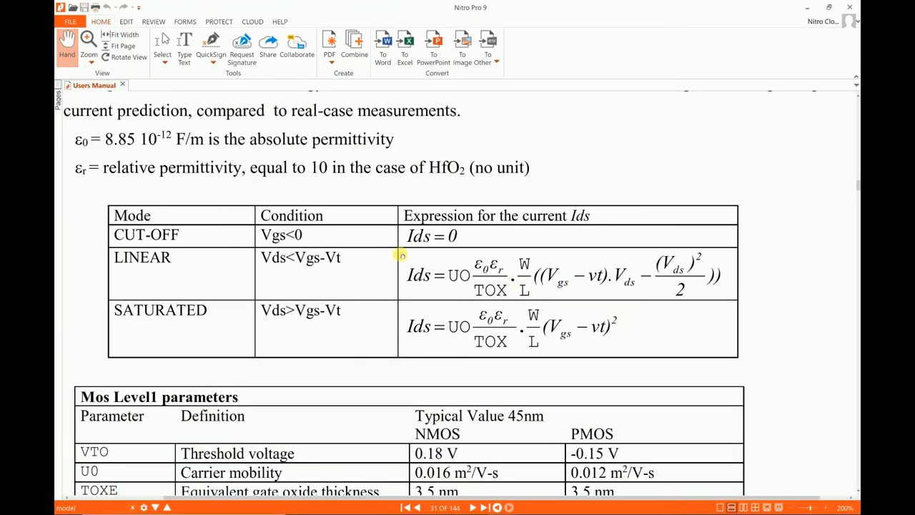
mouse_move(496, 238)
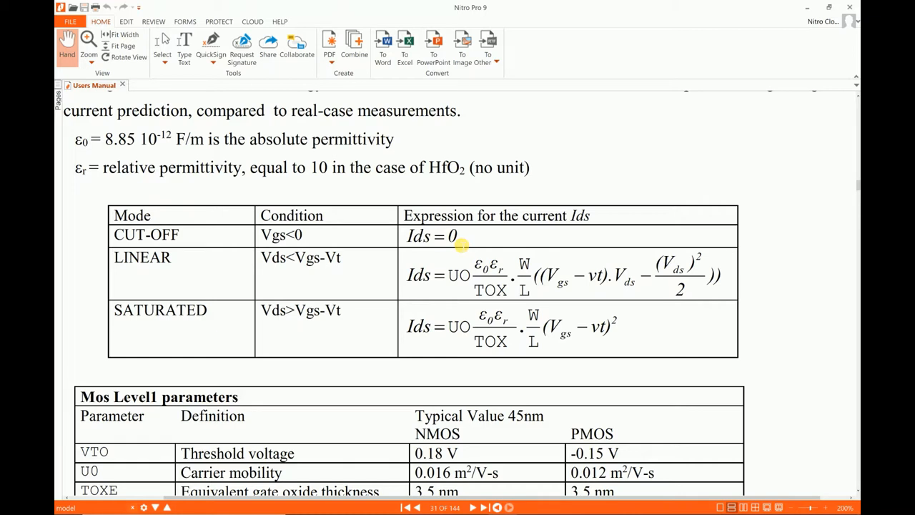
scroll(up, 3)
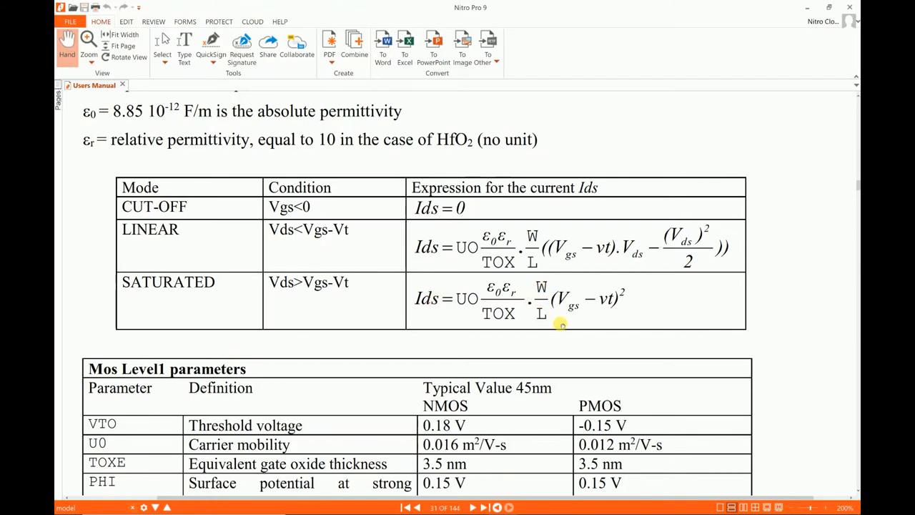
mouse_move(613, 304)
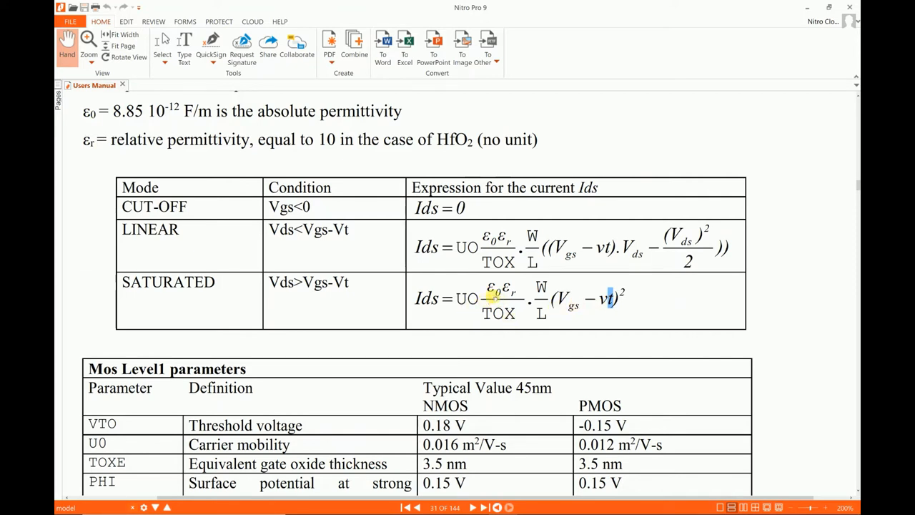
scroll(down, 3)
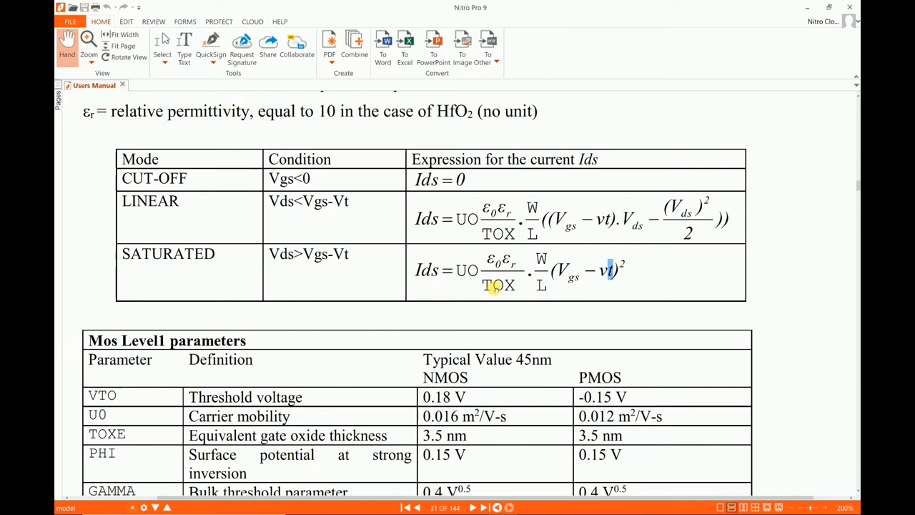
scroll(up, 3)
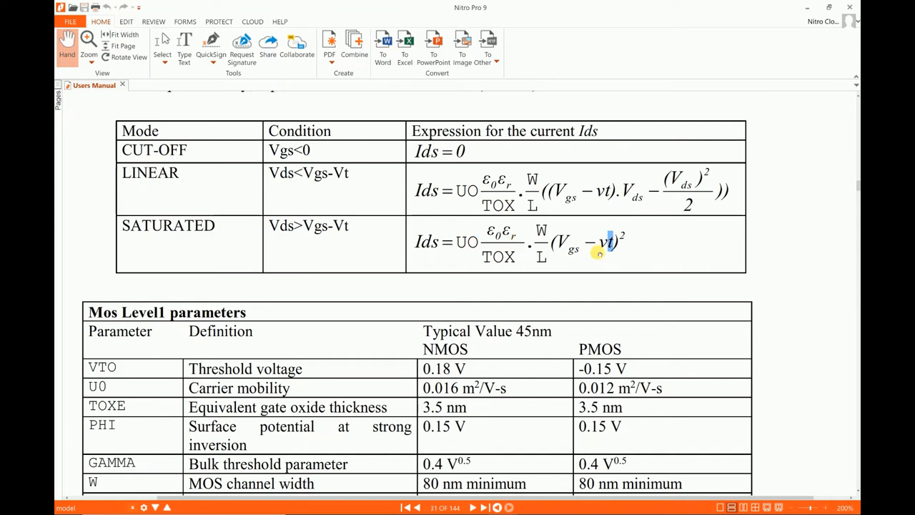
mouse_move(440, 248)
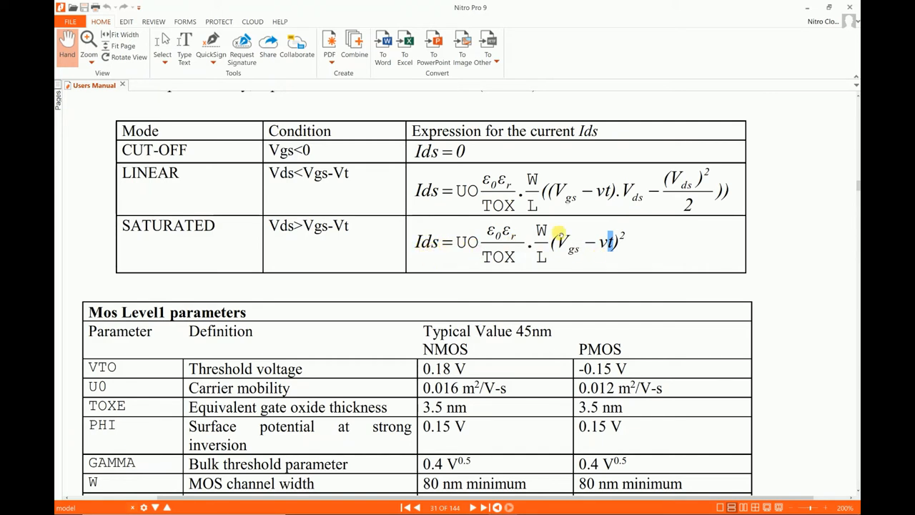
mouse_move(504, 268)
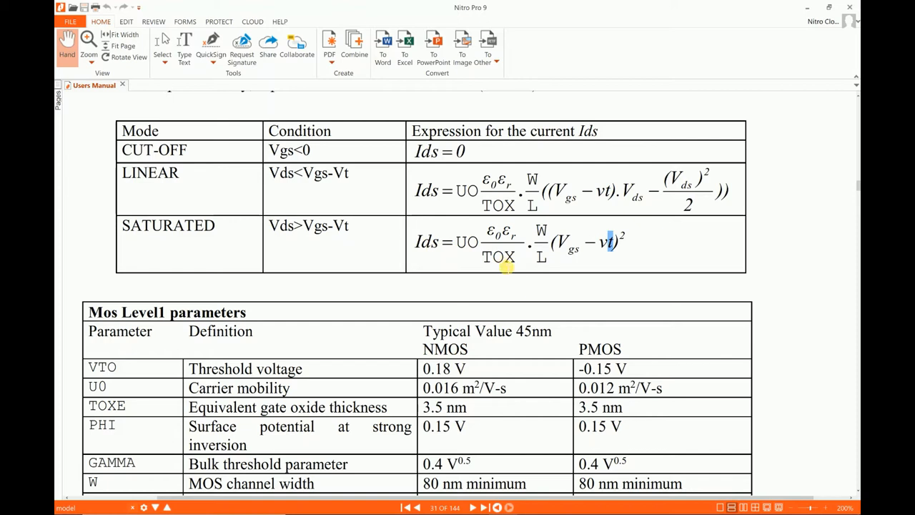
scroll(up, 3)
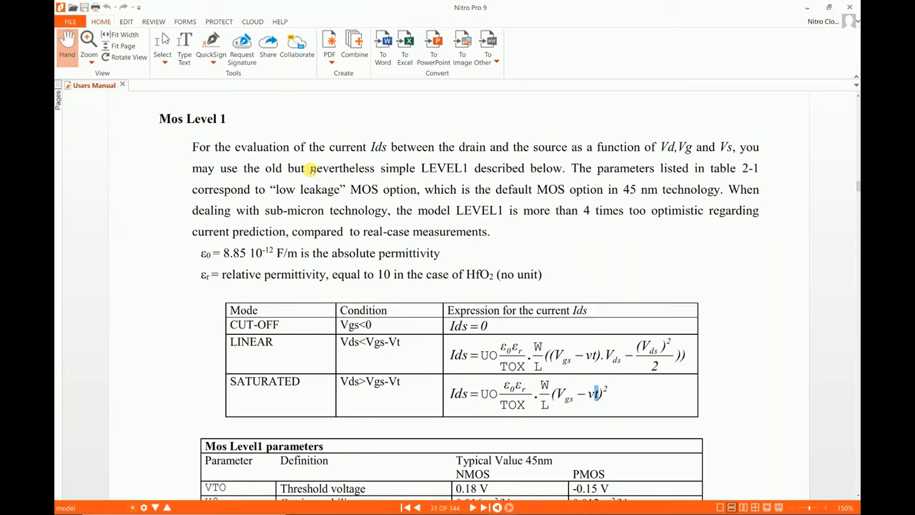
- Scroll down at 150% until Table 2-1: Parameters of MOS level 1 is visible
scroll(down, 3)
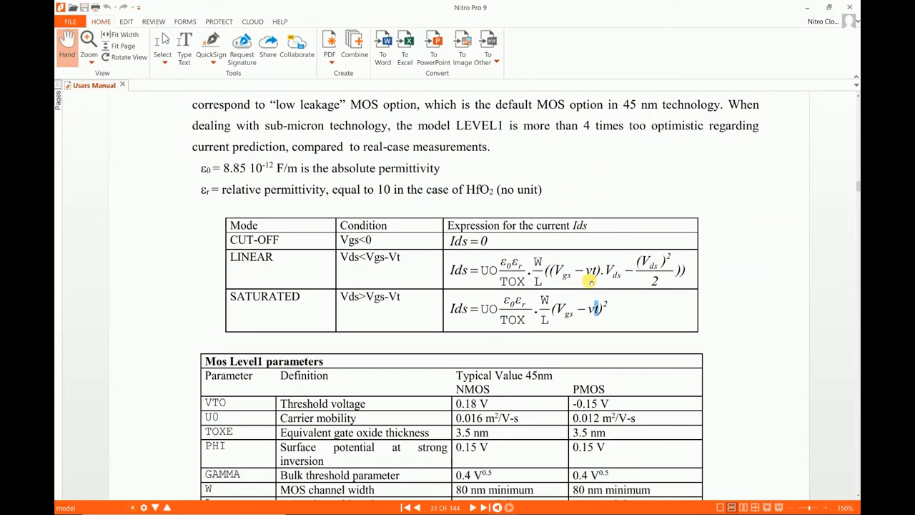
scroll(down, 3)
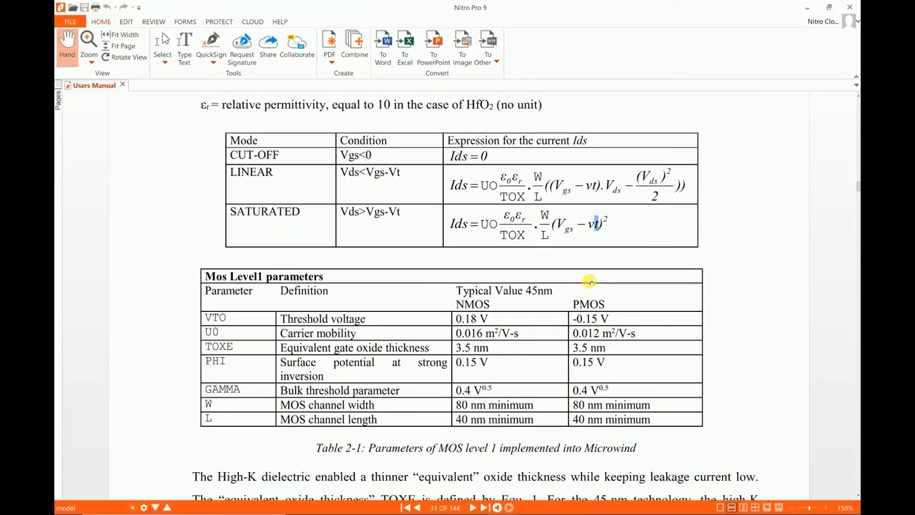
mouse_move(468, 277)
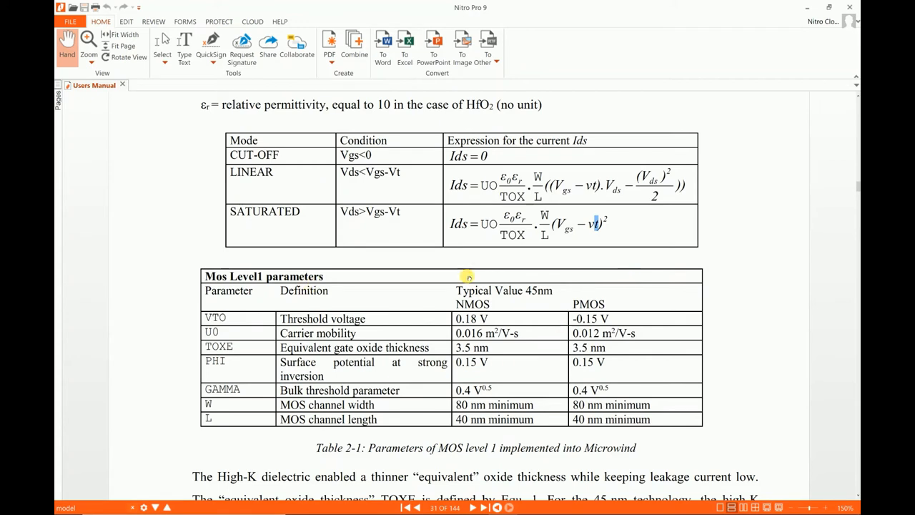
mouse_move(515, 298)
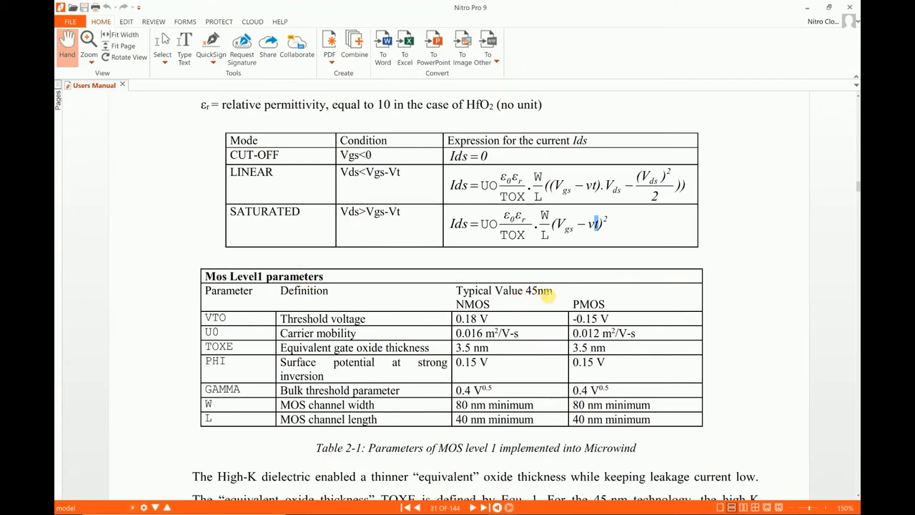
mouse_move(543, 296)
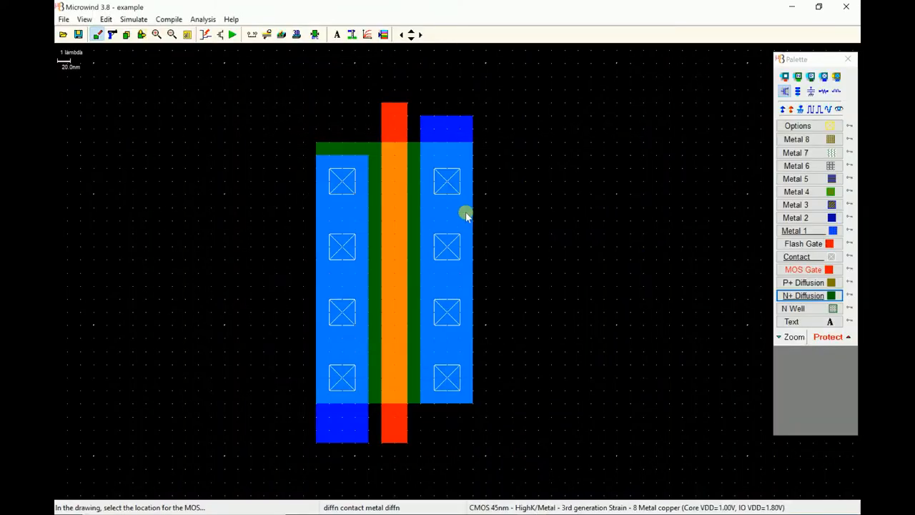
mouse_move(365, 69)
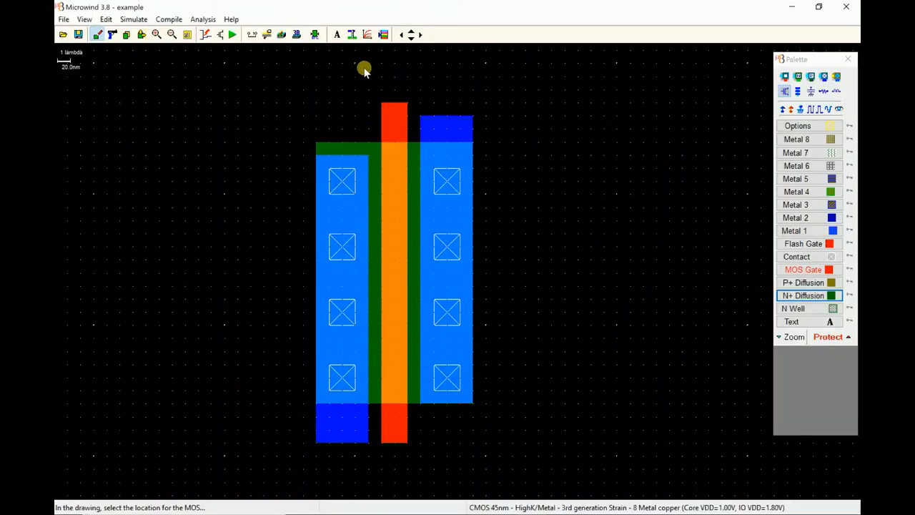
mouse_move(367, 34)
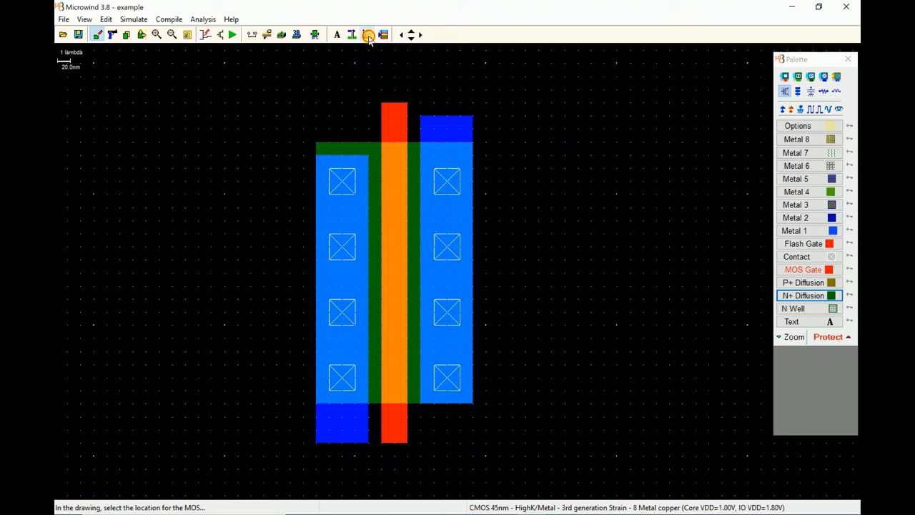
- Open the nMOS Id-Vd characteristics viewer on the Level3 model tab
click(368, 34)
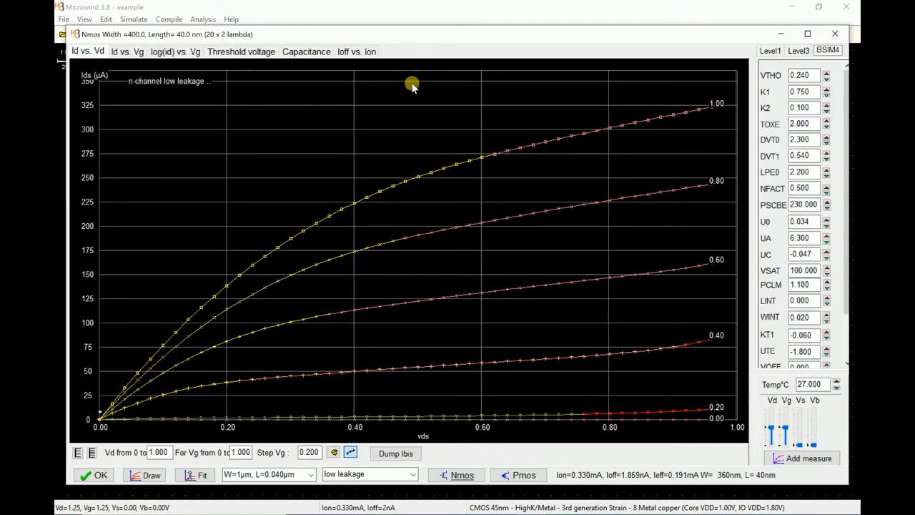
mouse_move(240, 275)
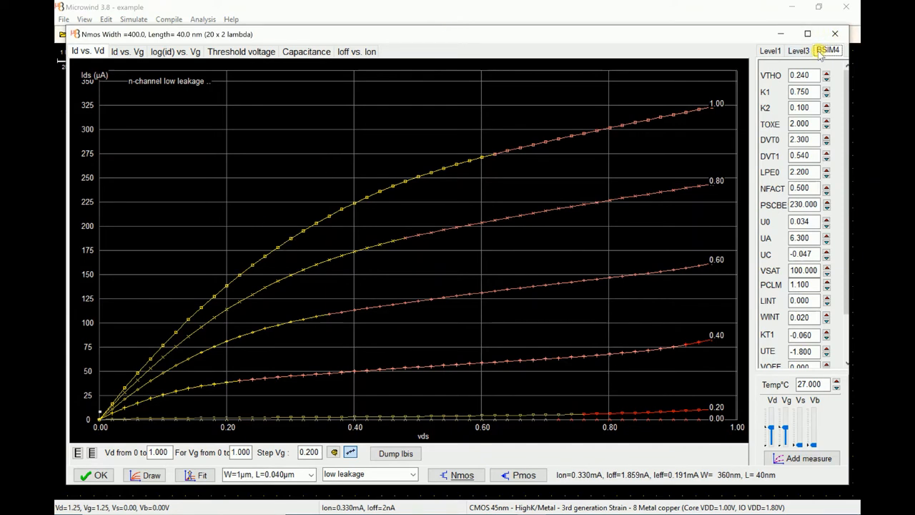
click(798, 50)
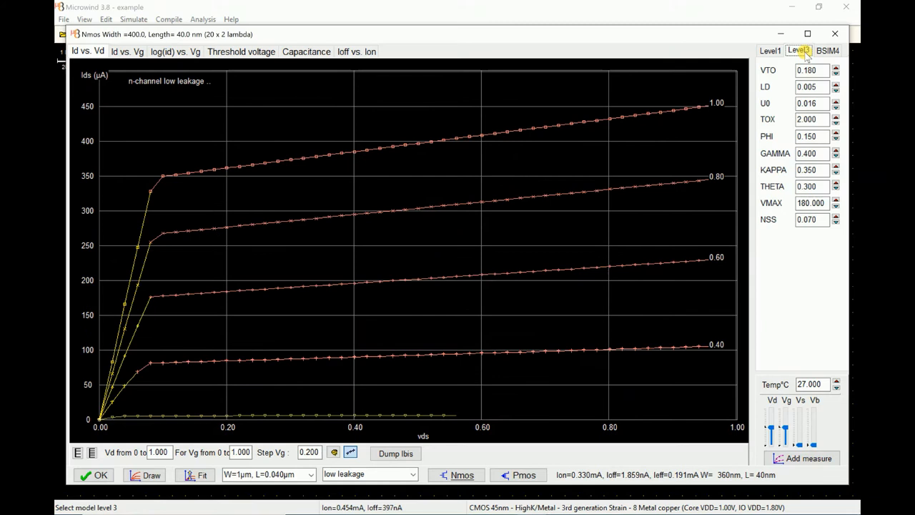
- Switch to the Level1 model and select the TOX oxide thickness value
click(770, 50)
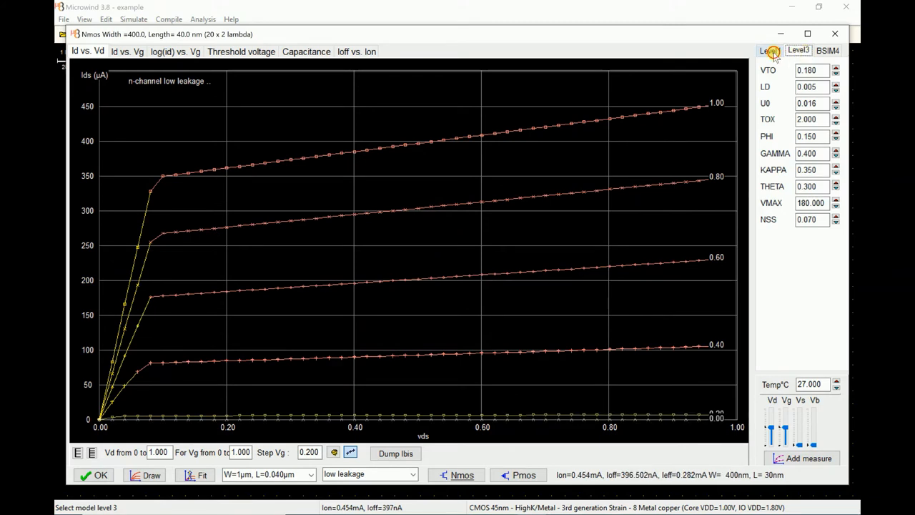
click(770, 50)
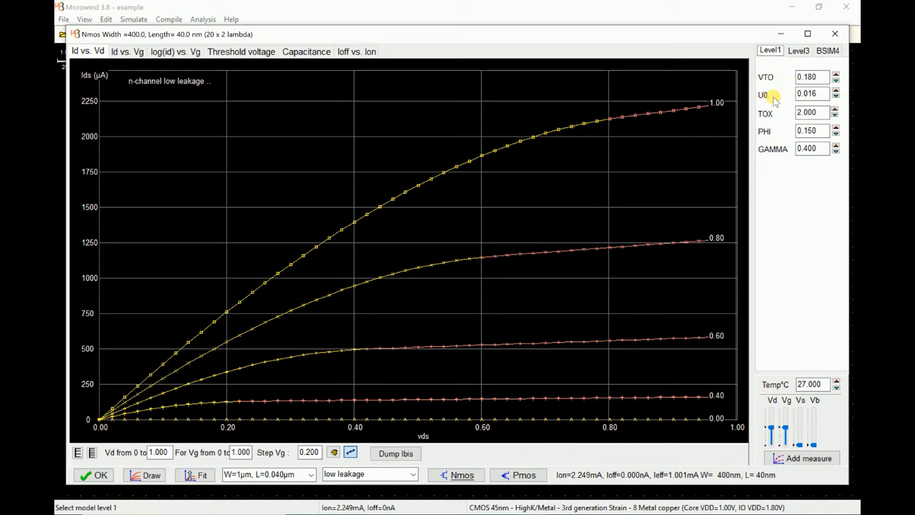
mouse_move(770, 116)
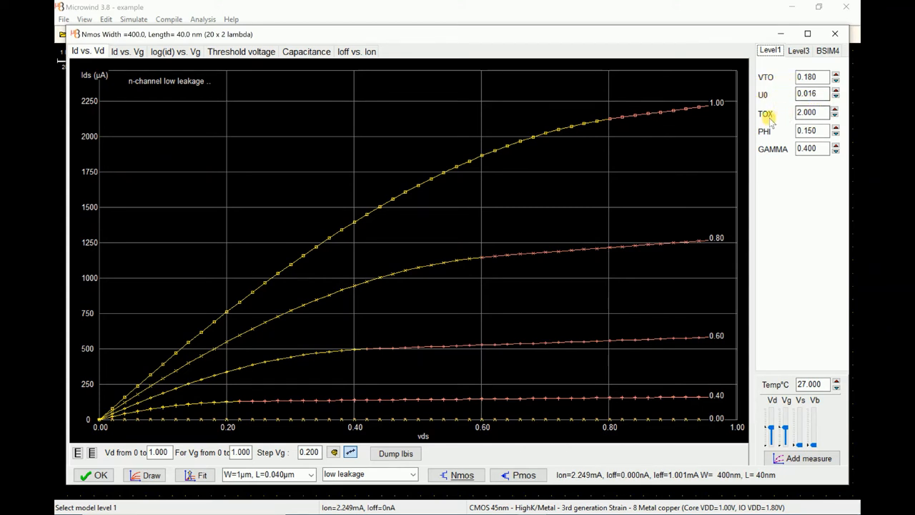
click(811, 112)
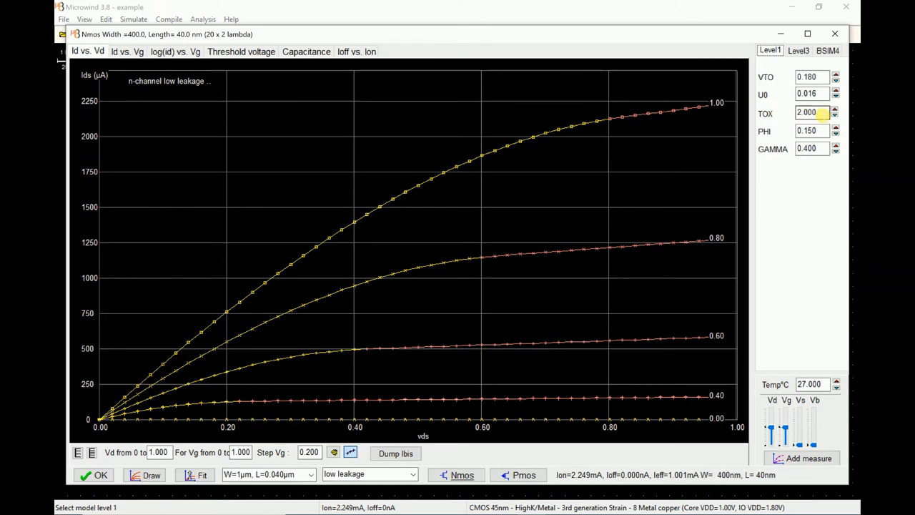
triple_click(811, 112)
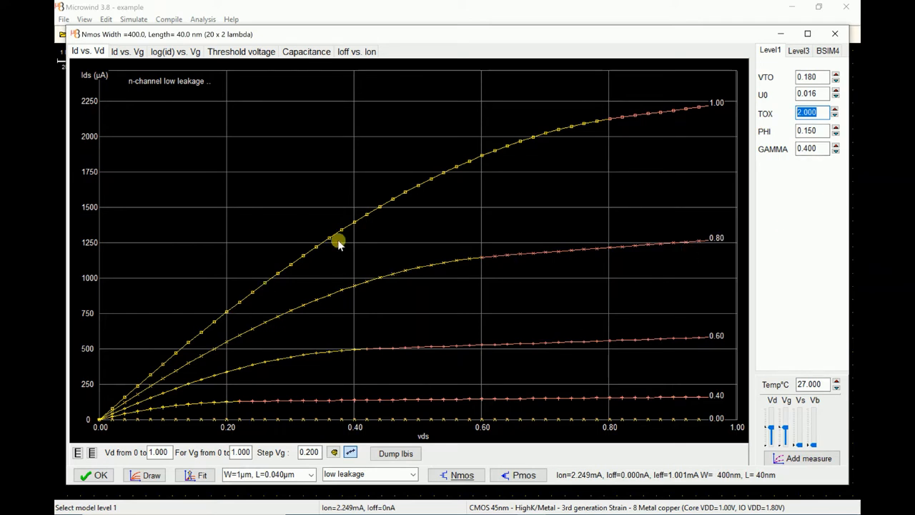
mouse_move(362, 241)
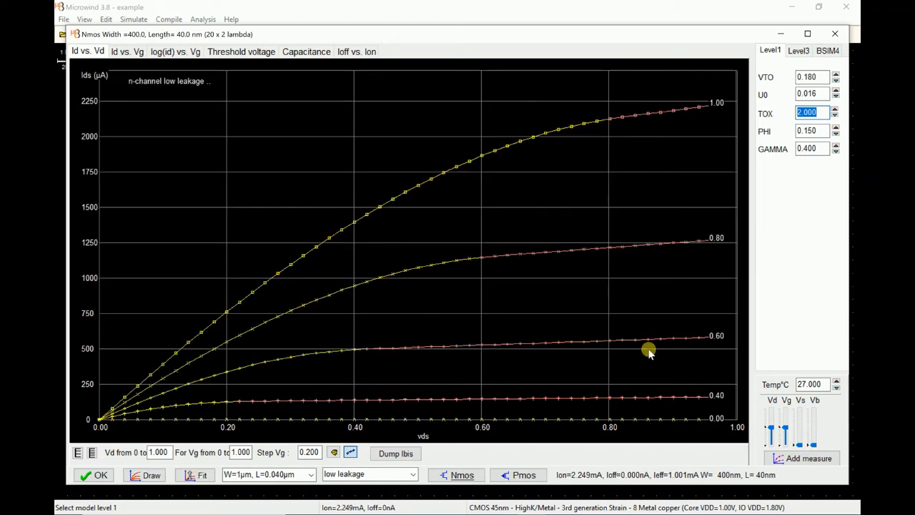
mouse_move(786, 429)
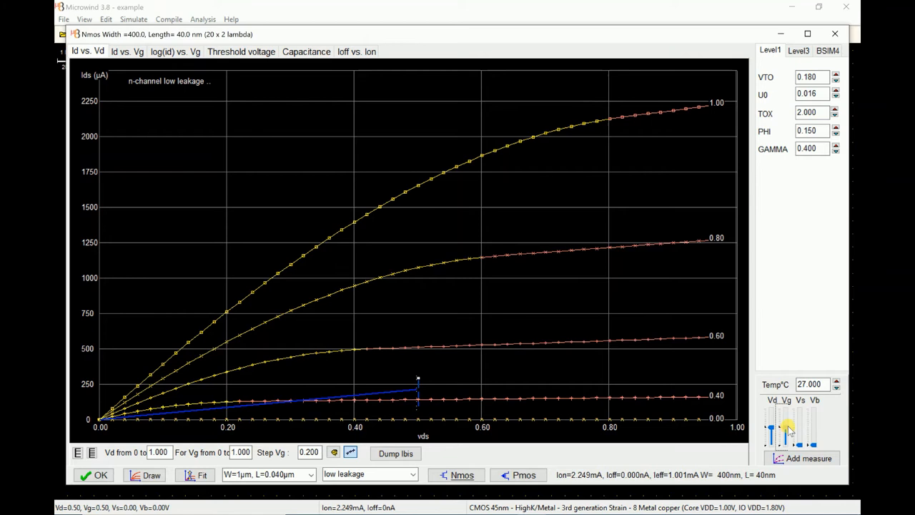
mouse_move(417, 308)
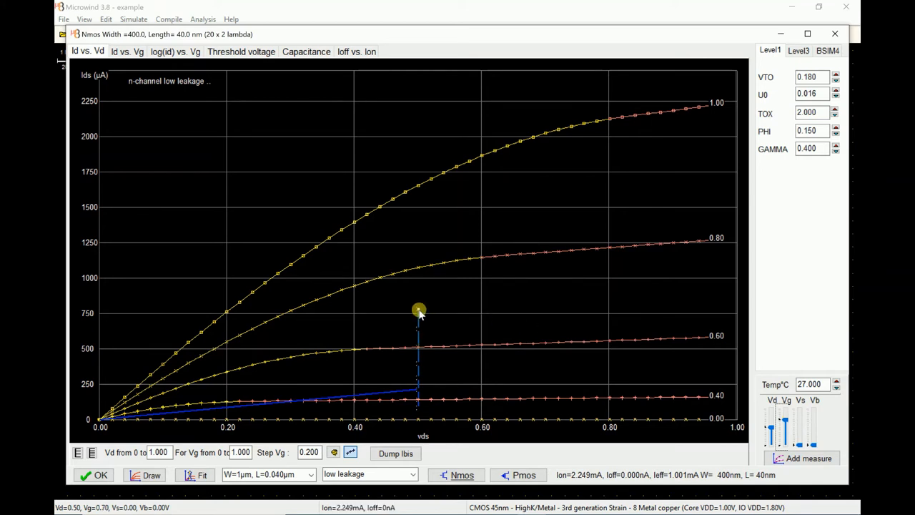
mouse_move(786, 421)
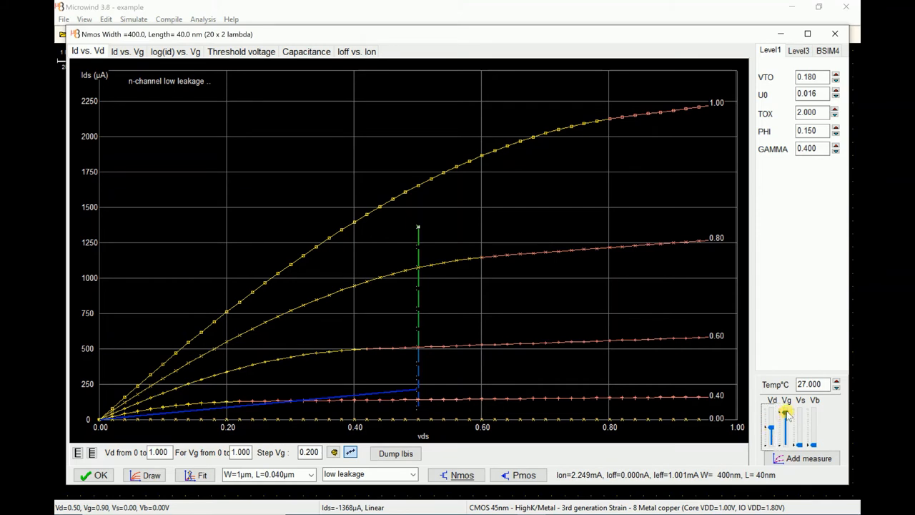
- Raise the Vg and Vd sliders to trace the operating point on Id-Vd
click(782, 425)
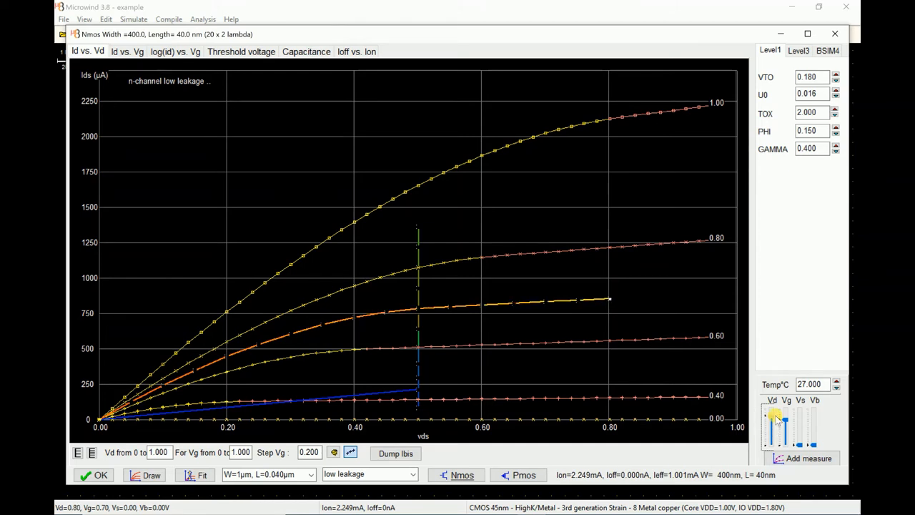
click(777, 421)
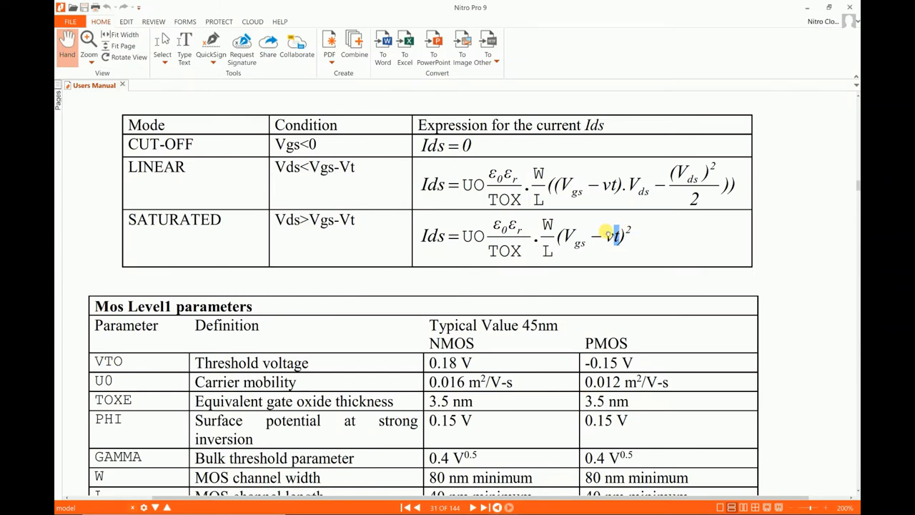
mouse_move(582, 247)
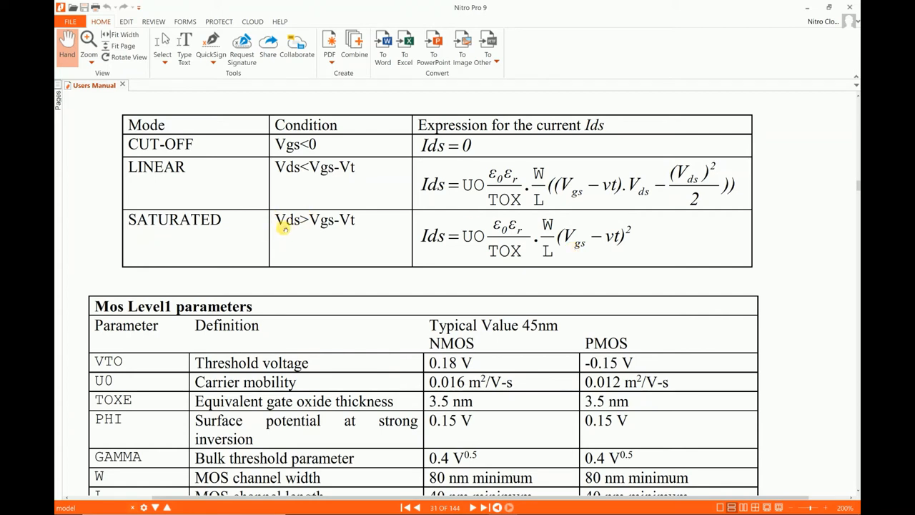
mouse_move(309, 228)
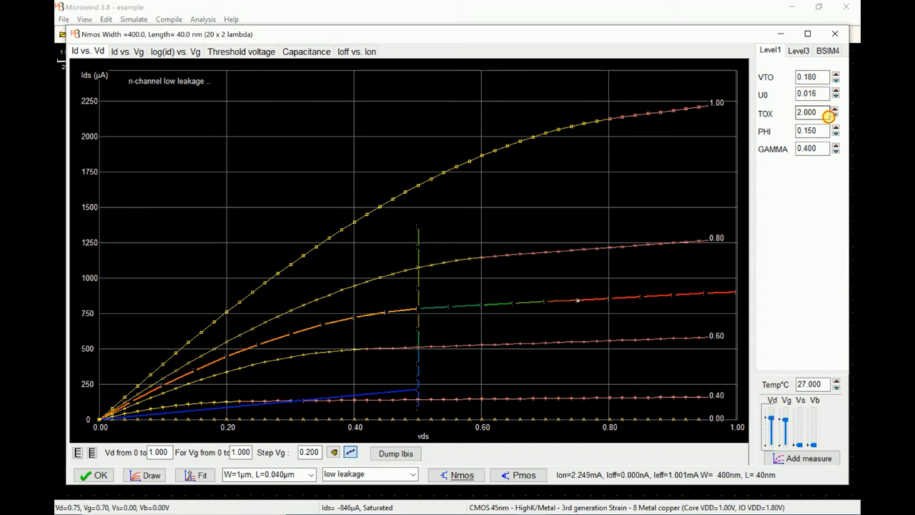
- Step the nMOS TOX up to 2.400 to watch currents drop, then back to 2.100
click(836, 115)
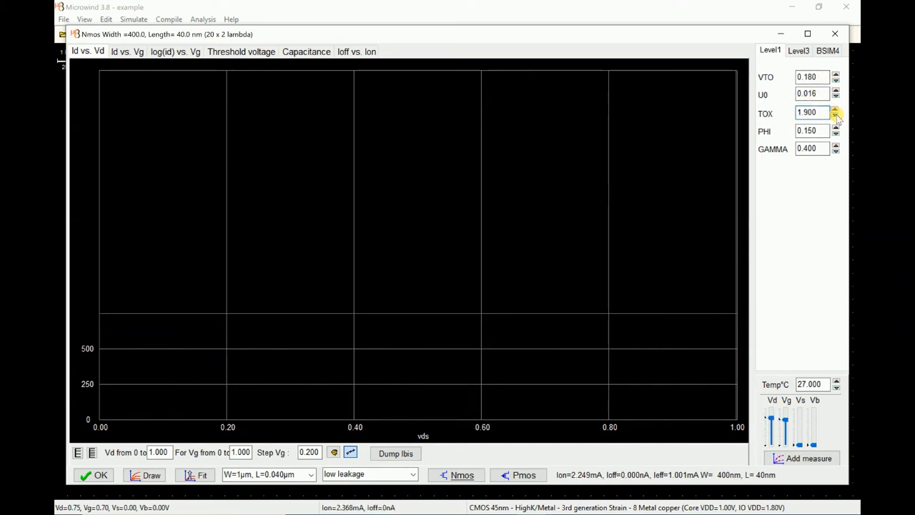
click(836, 115)
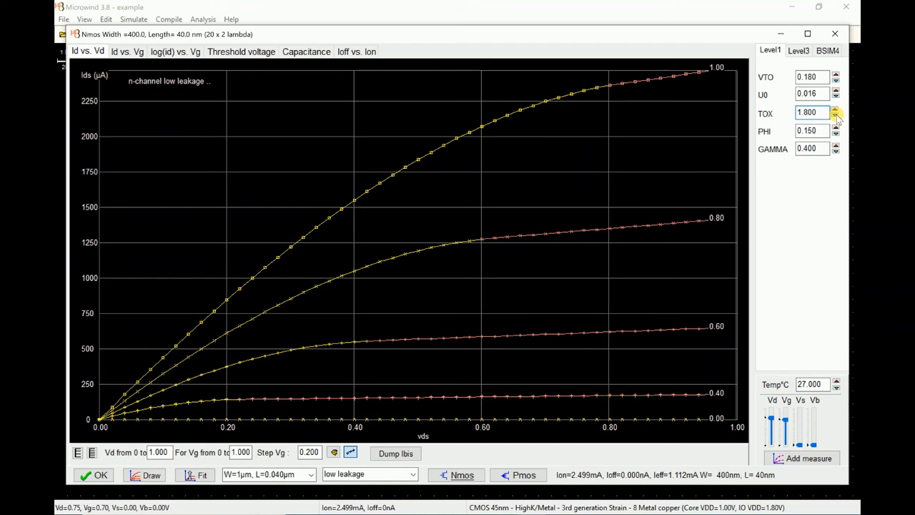
mouse_move(579, 118)
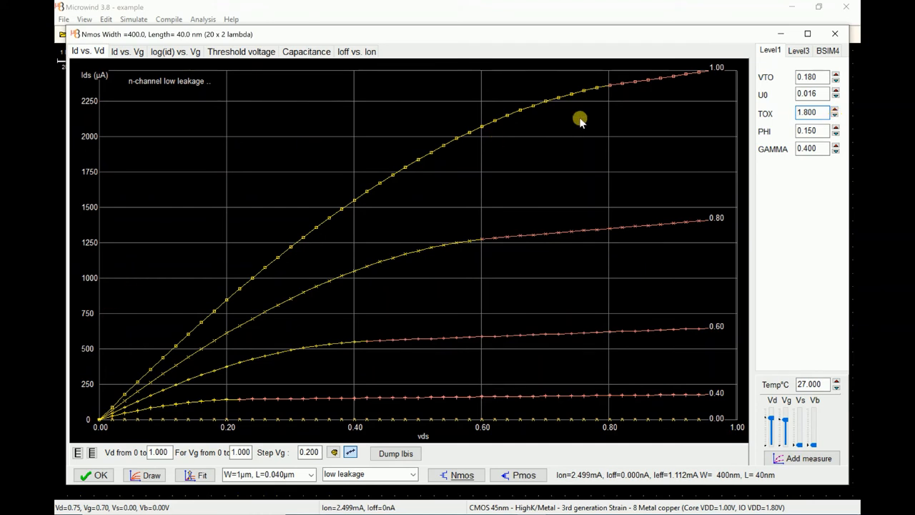
click(835, 109)
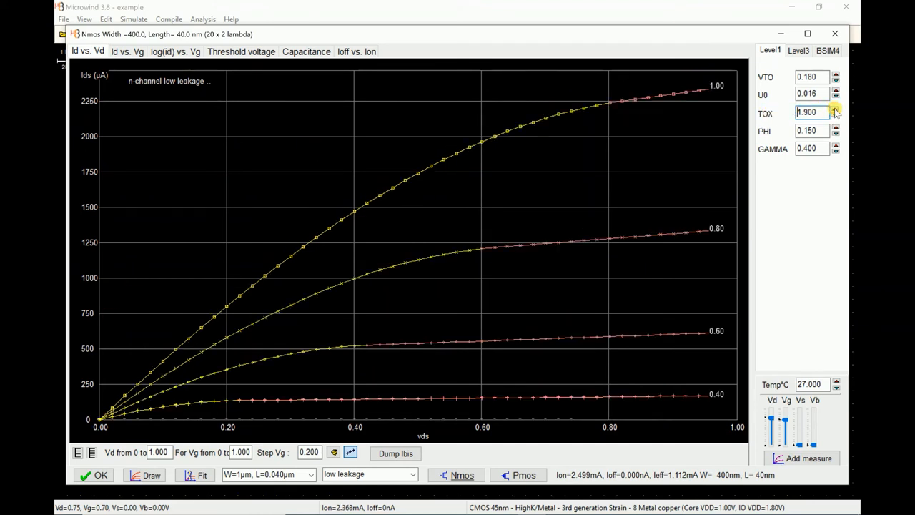
click(835, 109)
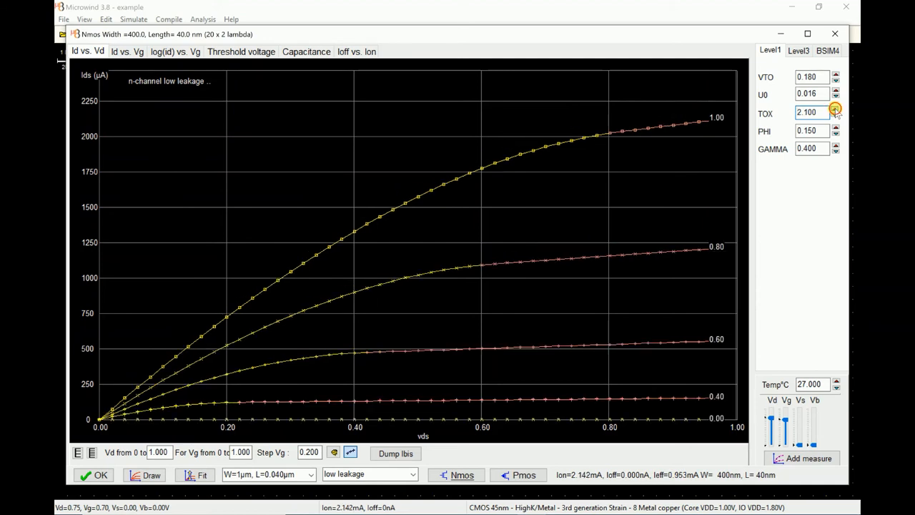
click(834, 109)
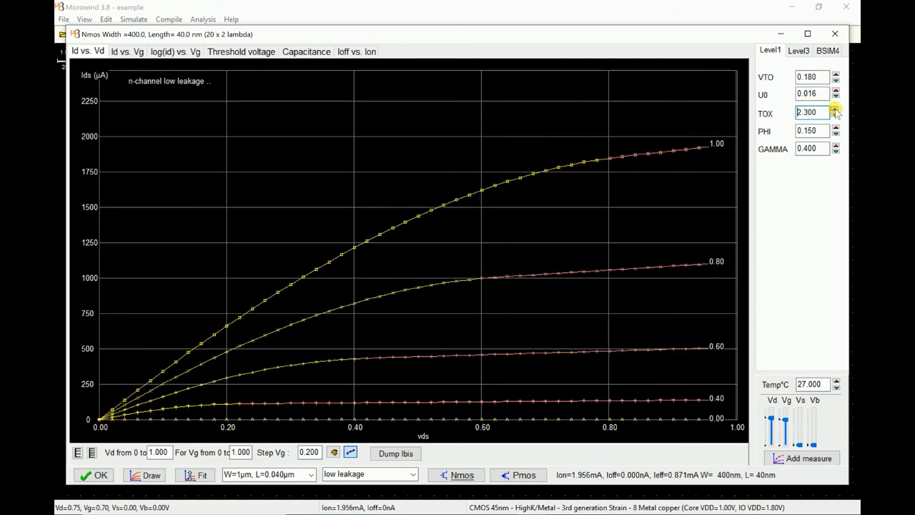
click(836, 109)
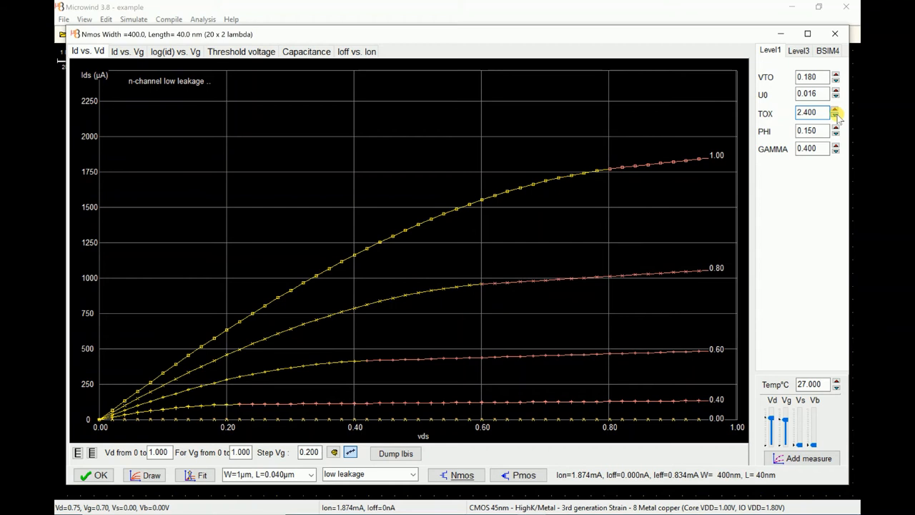
click(836, 115)
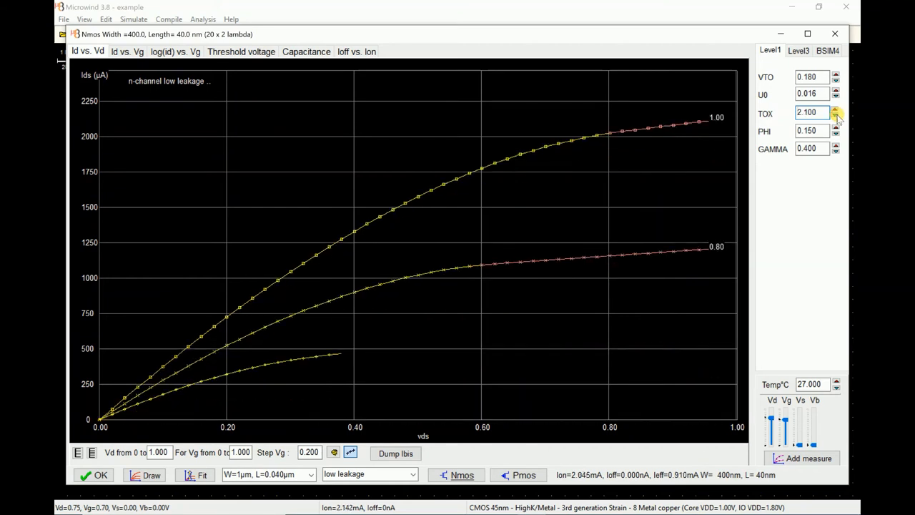
click(836, 115)
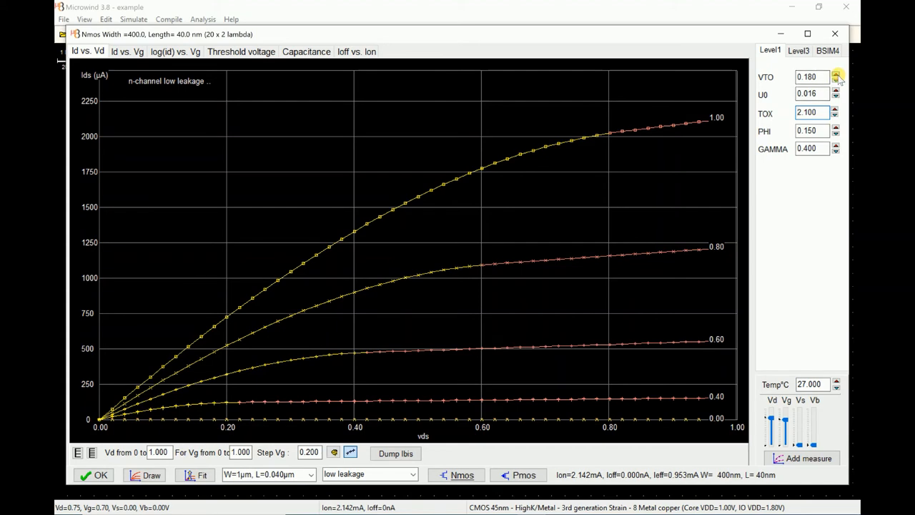
- Increase nMOS VTO to 0.250, dropping the 1.0 V Id-Vd curve to about 1.79 mA
click(836, 75)
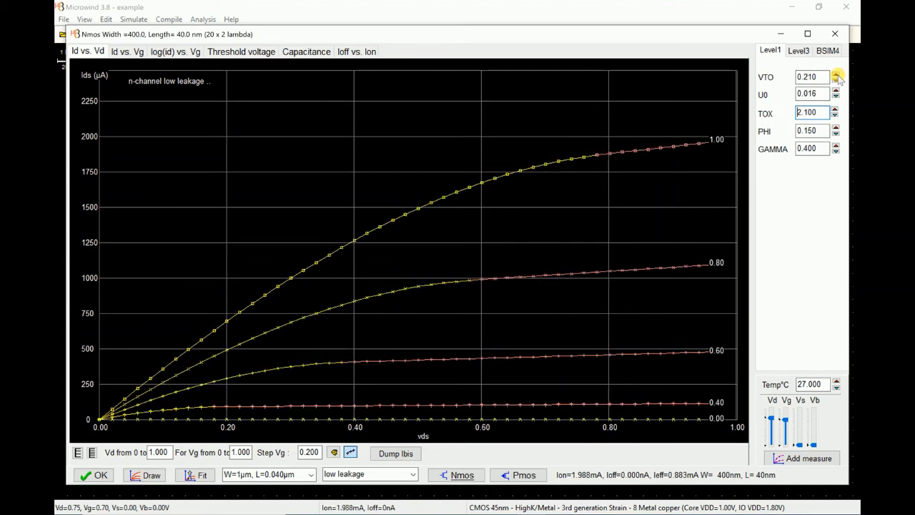
click(837, 74)
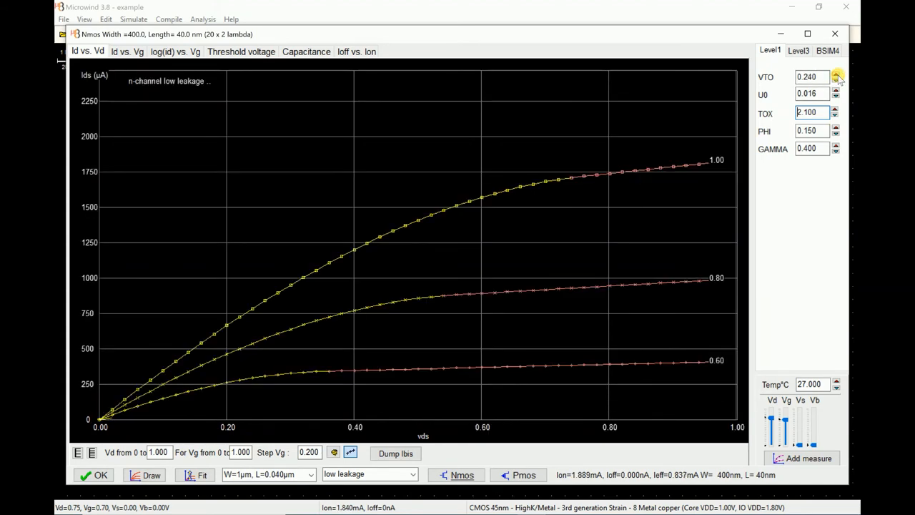
click(836, 75)
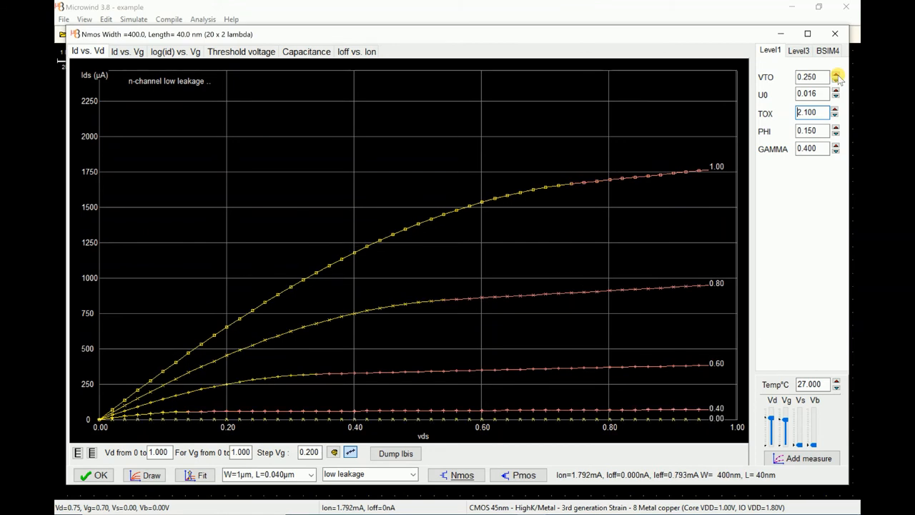
mouse_move(810, 293)
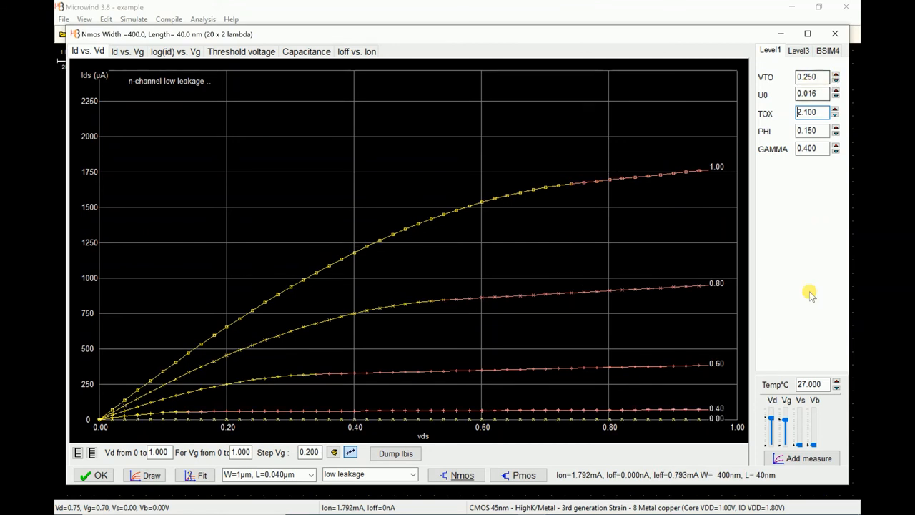
mouse_move(758, 318)
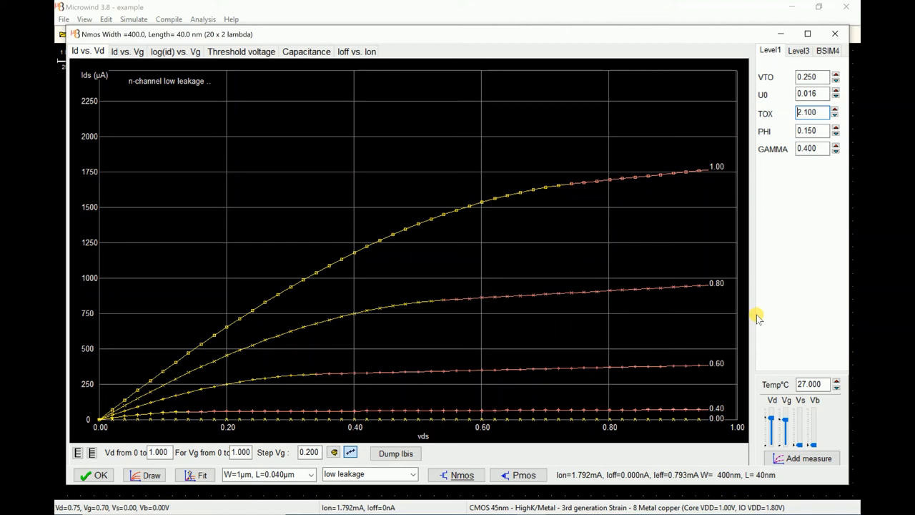
mouse_move(300, 263)
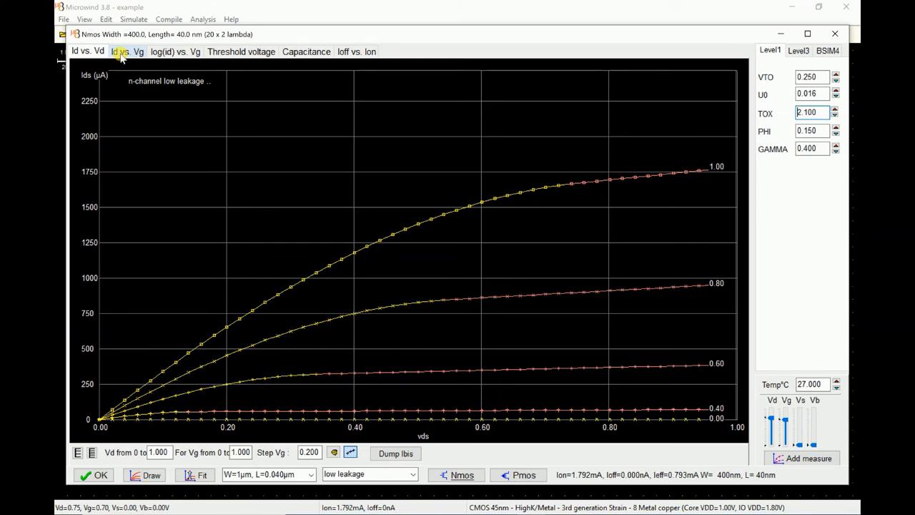
- Review the Id vs Vg, log(Id) vs Vg, threshold-voltage and capacitance tabs, then close the viewer
click(127, 51)
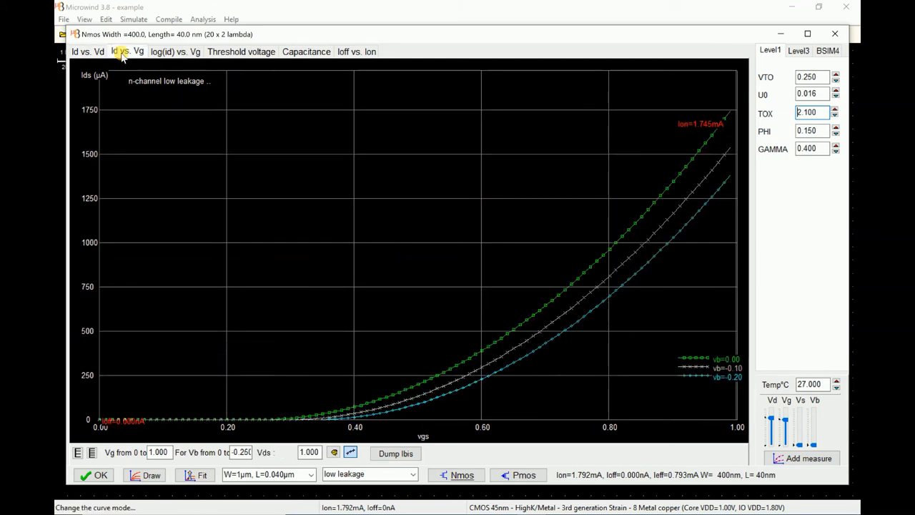
click(163, 52)
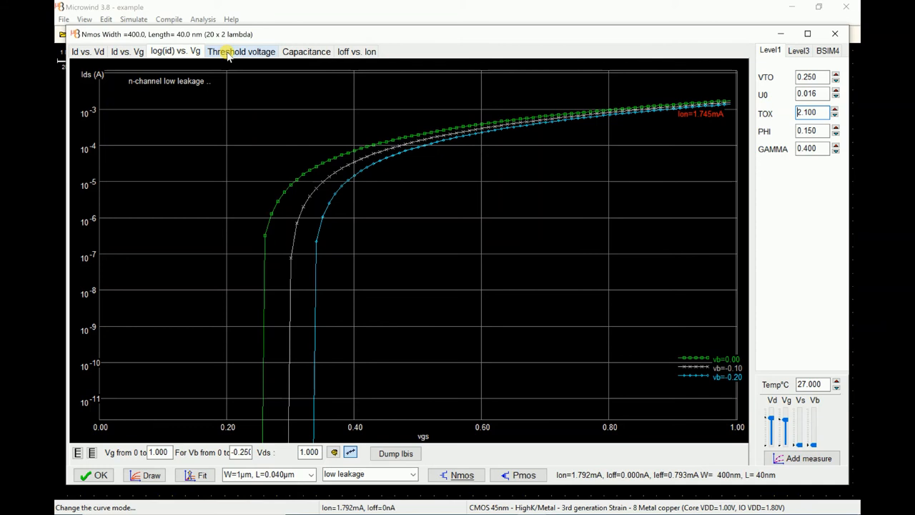
click(241, 51)
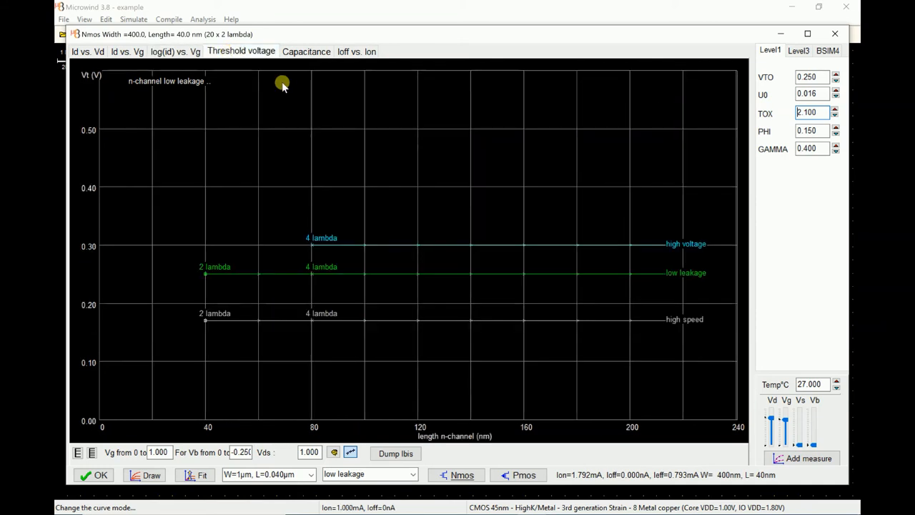
mouse_move(362, 207)
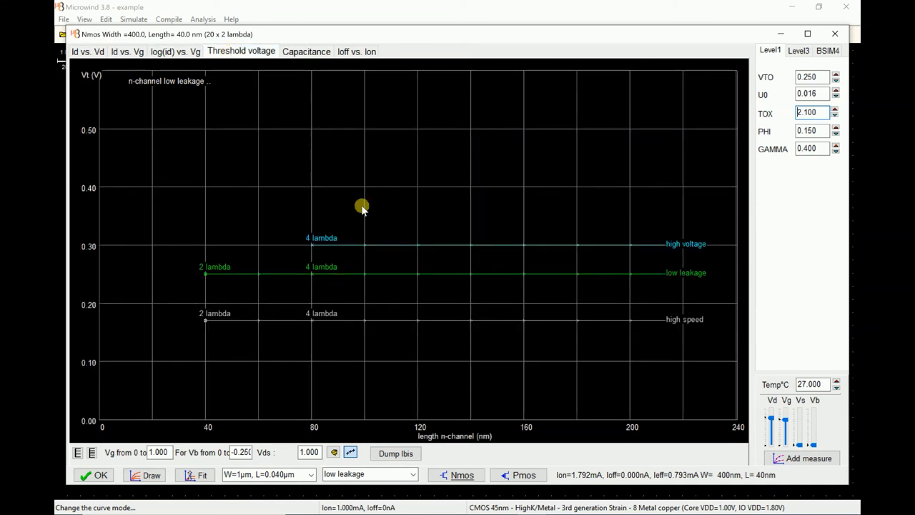
mouse_move(689, 250)
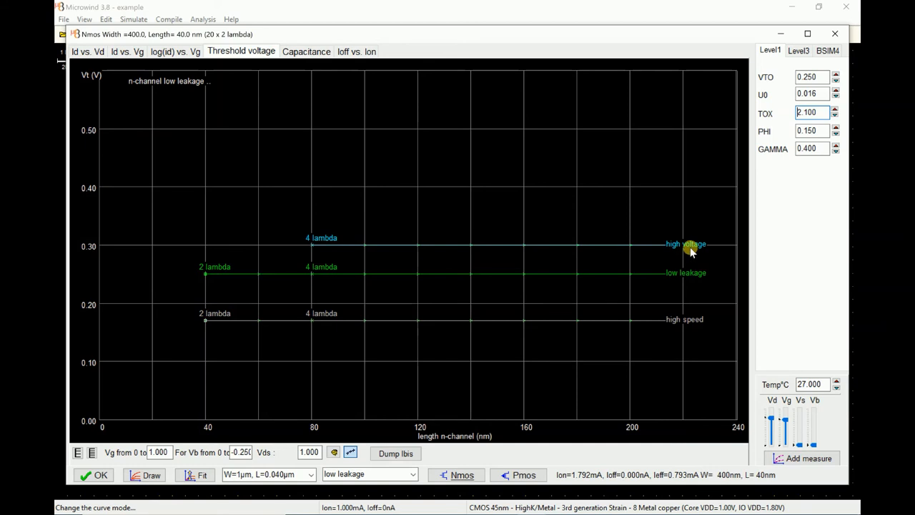
mouse_move(676, 321)
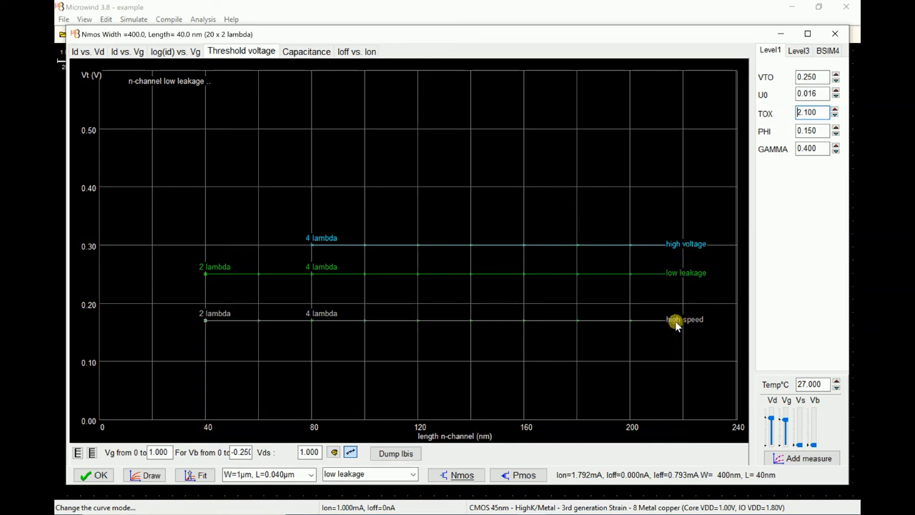
click(306, 51)
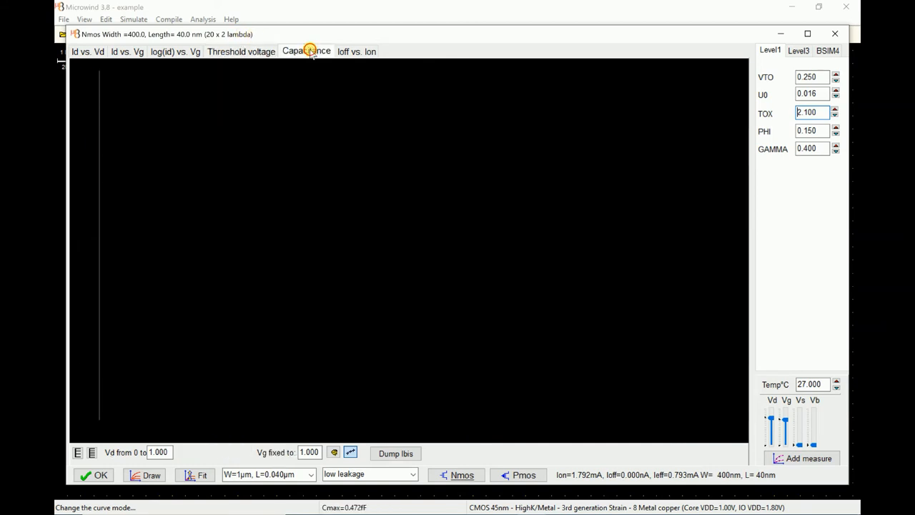
click(357, 50)
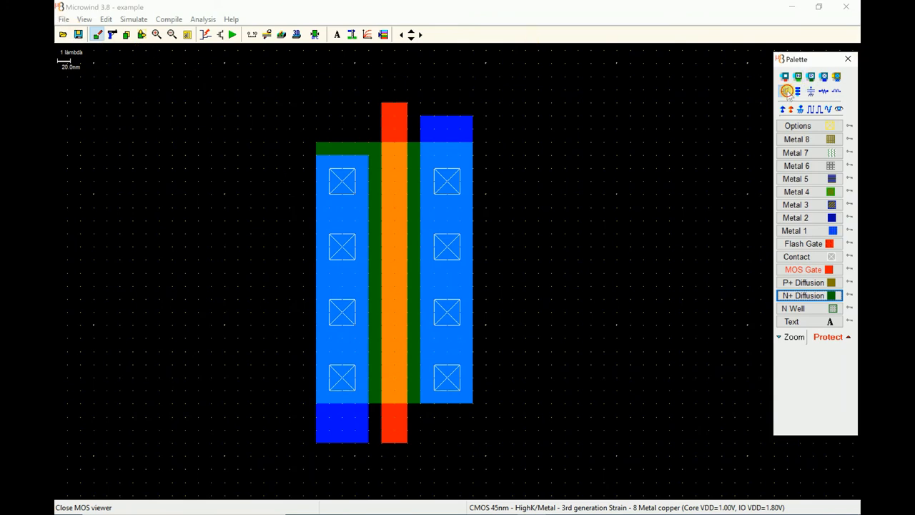
- Generate a low-leakage pMOS transistor with W=400 nm and L=40 nm
click(786, 91)
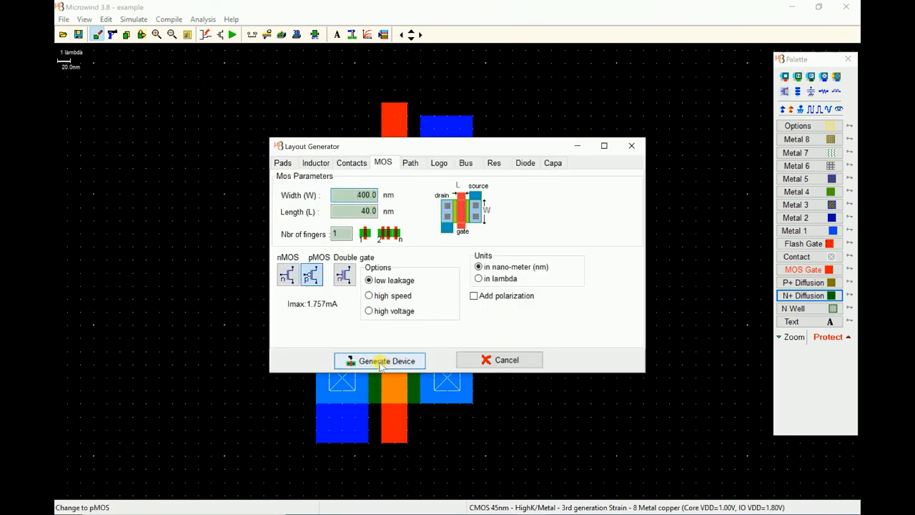
click(379, 360)
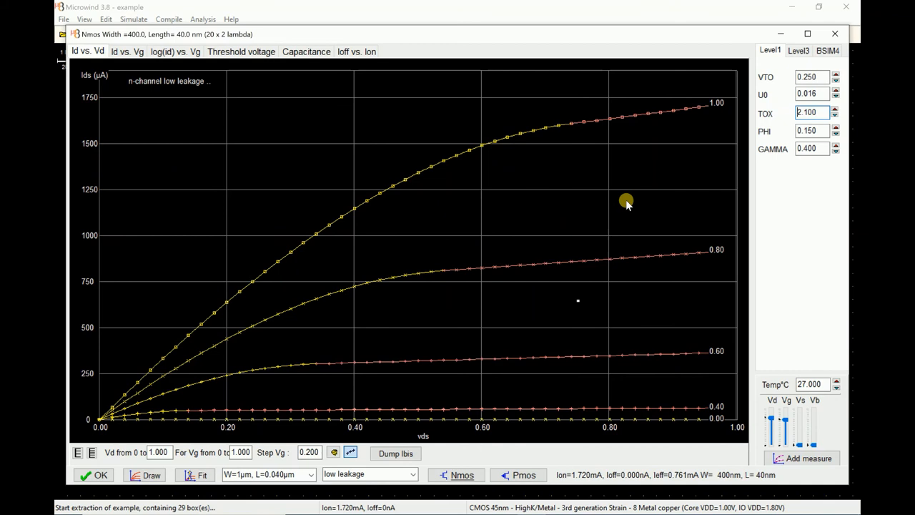
mouse_move(587, 286)
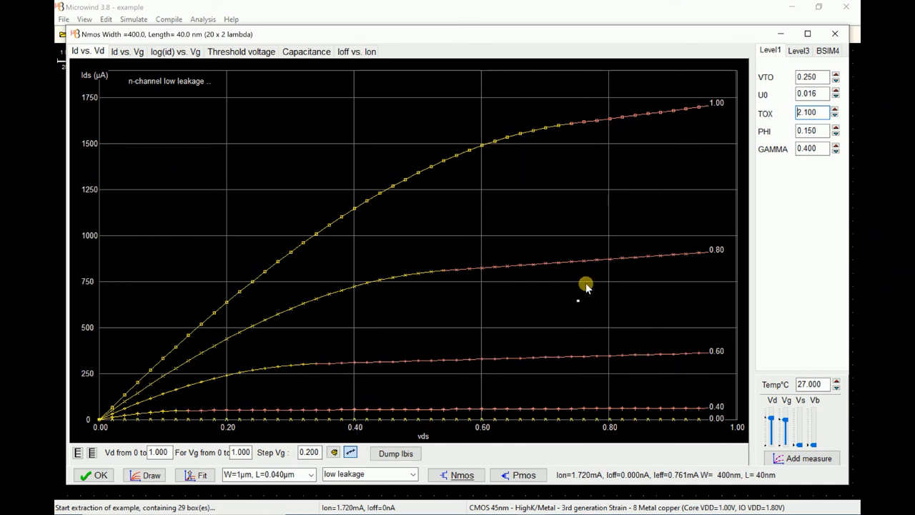
- Draw the pMOS Id-Vd curves, then reopen the nMOS device's characteristics
click(196, 475)
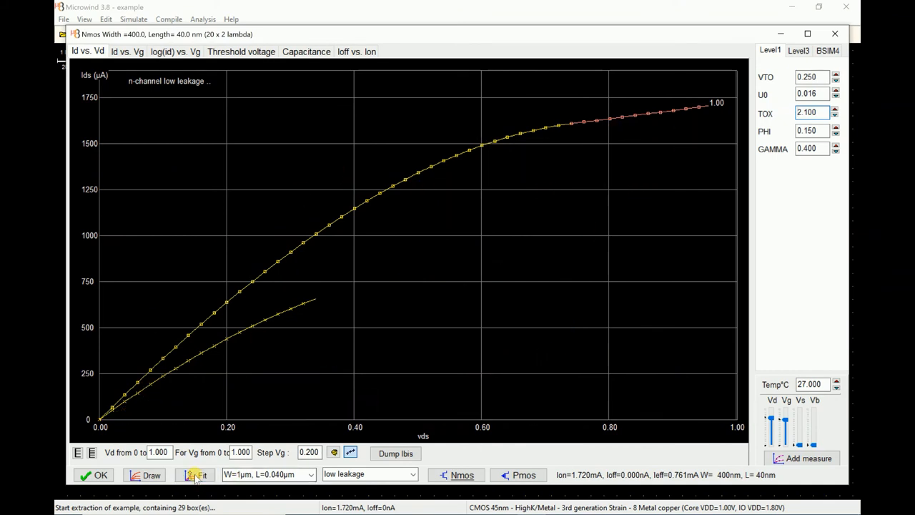
click(202, 475)
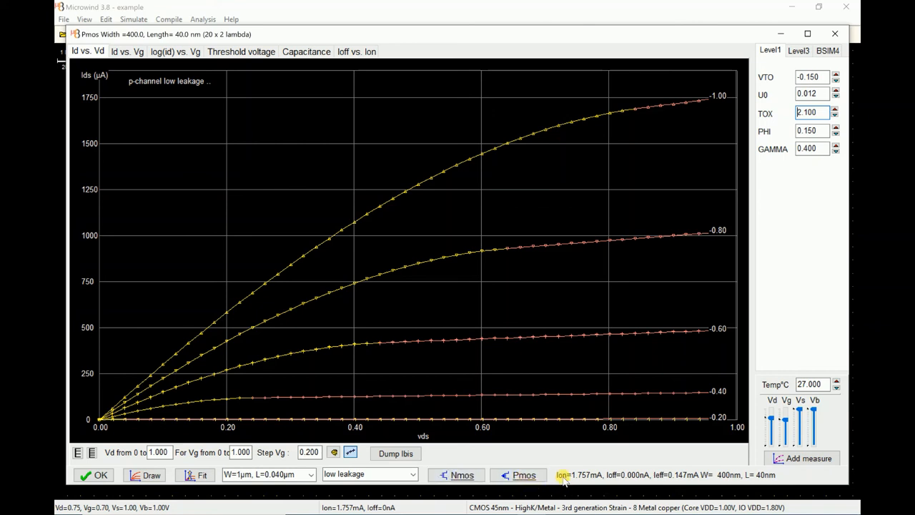
mouse_move(125, 138)
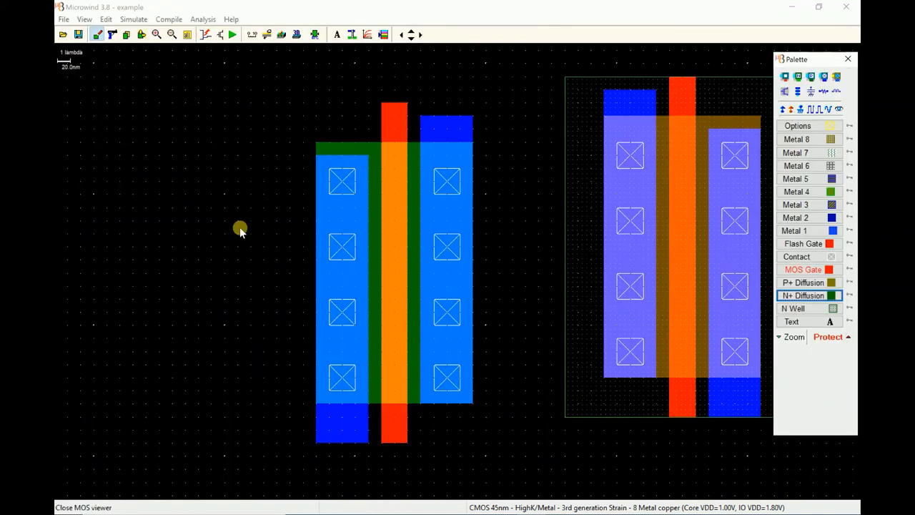
click(367, 34)
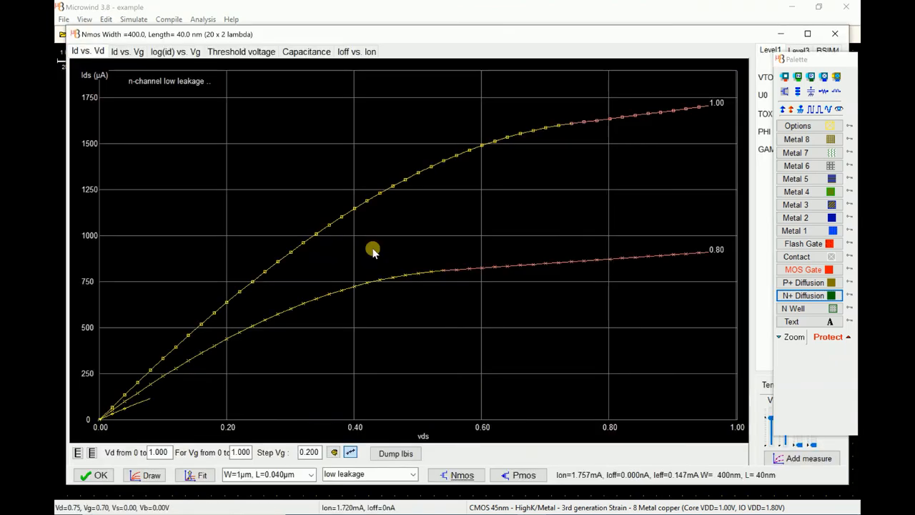
click(769, 50)
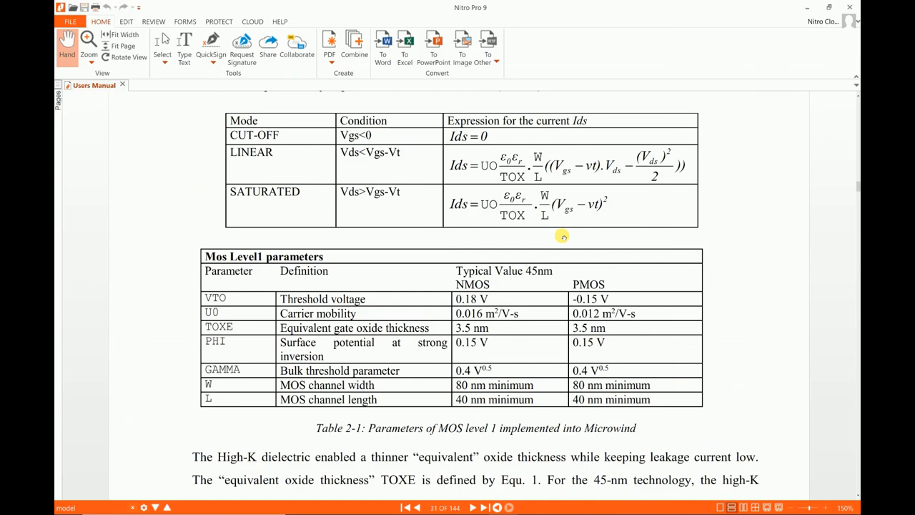
- Scroll the manual from Table 2-1 down to the TOXE equation on page 32
scroll(down, 3)
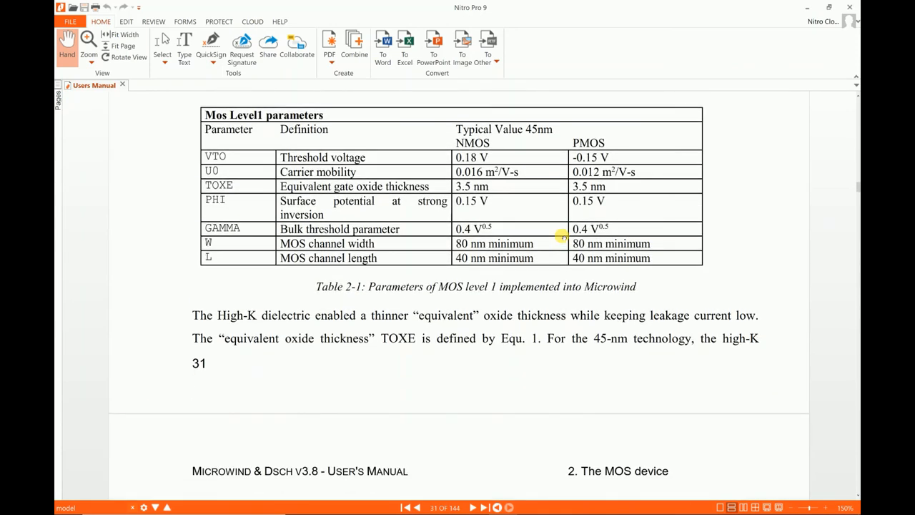
scroll(down, 3)
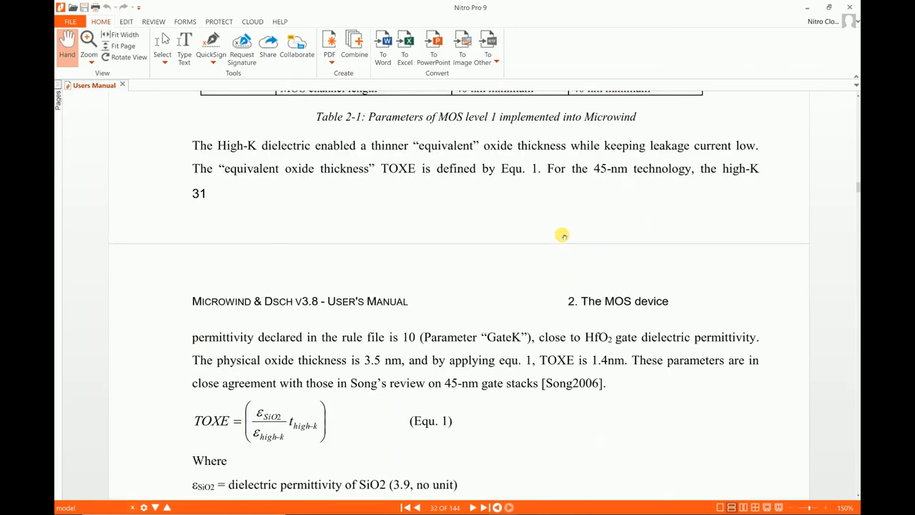
scroll(down, 3)
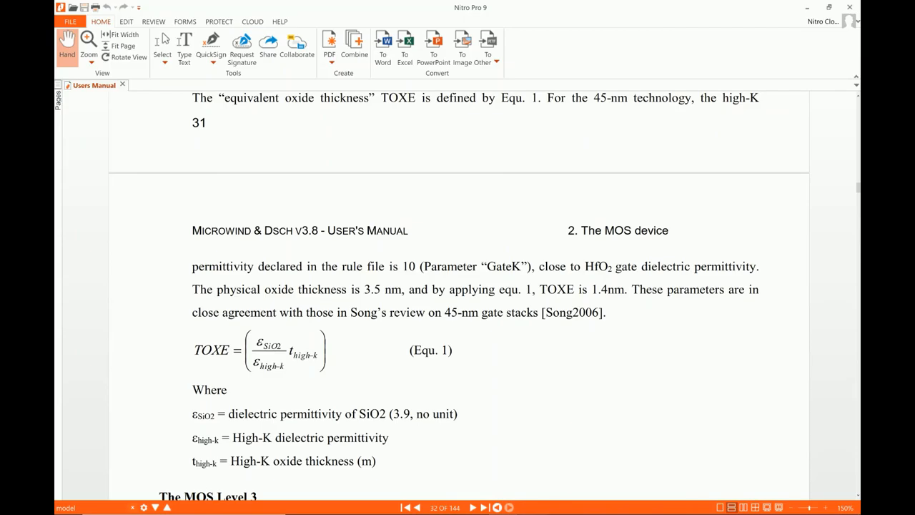